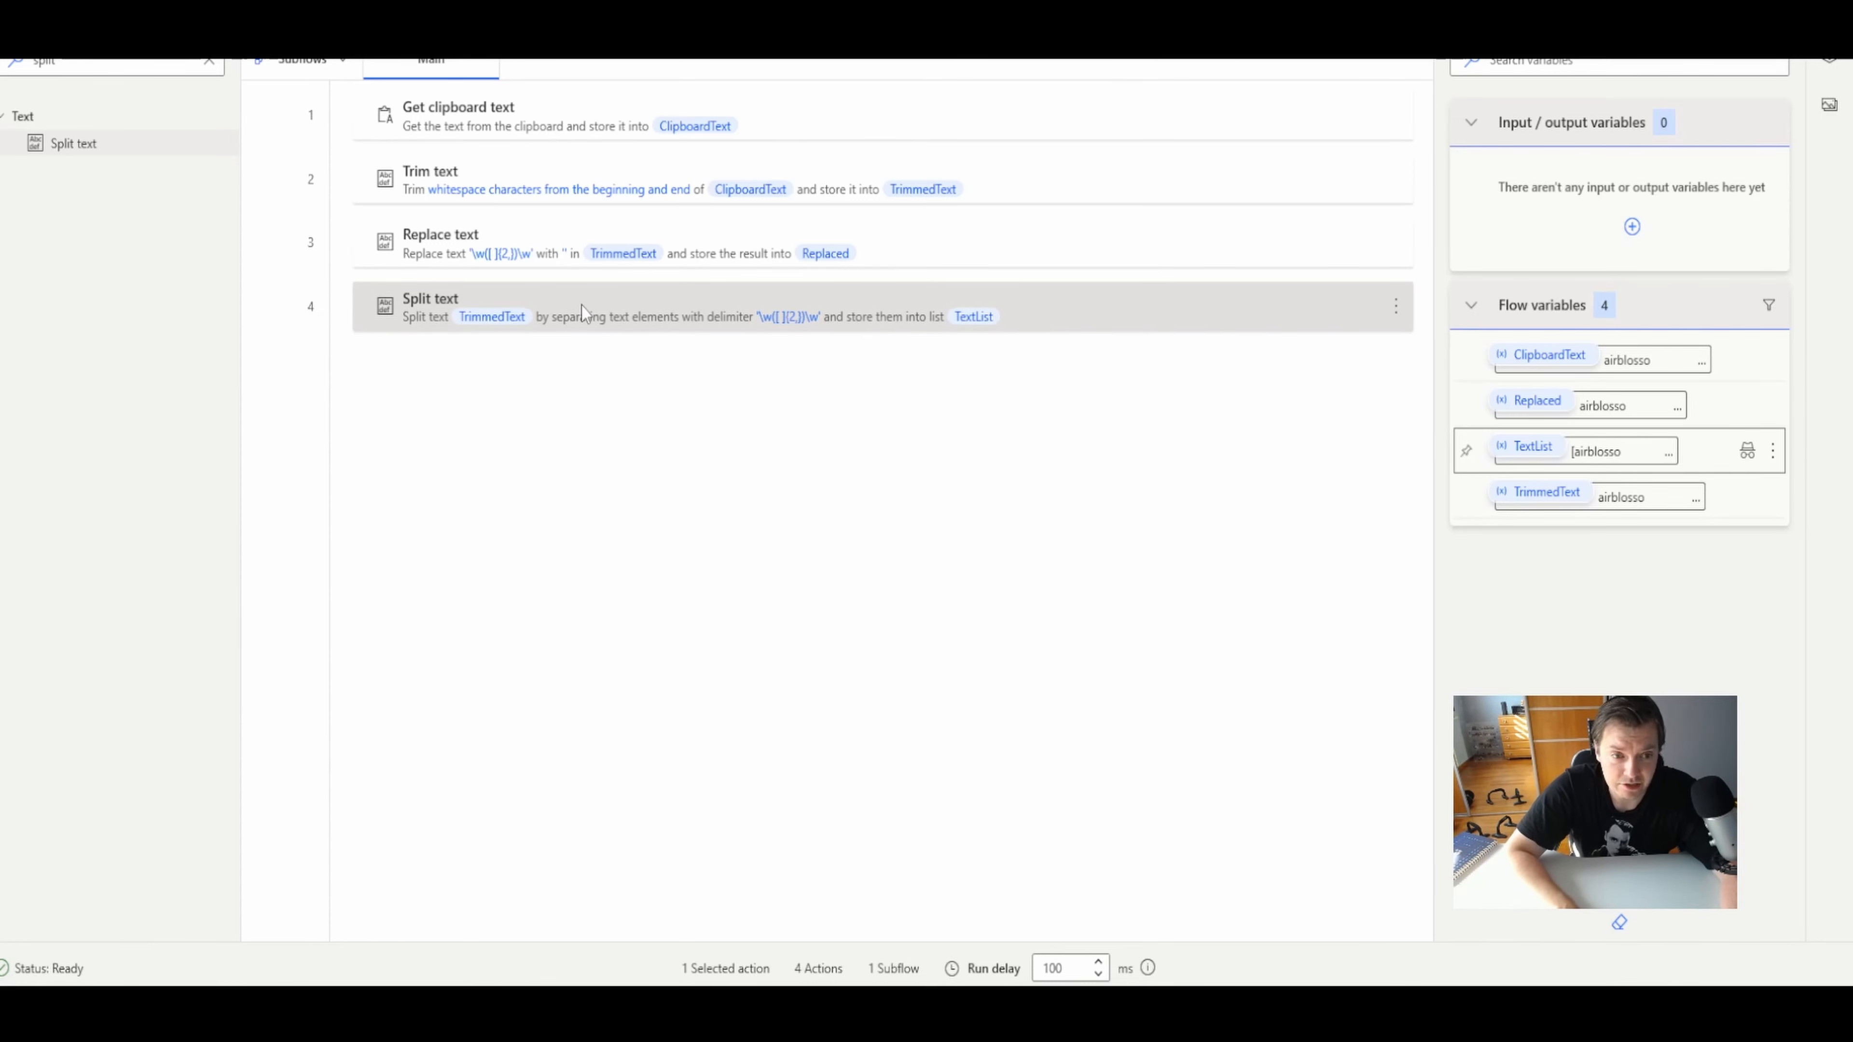
- Review the Split text action's settings and close them without changes
{"action": "double_click", "coordinate": [431, 306]}
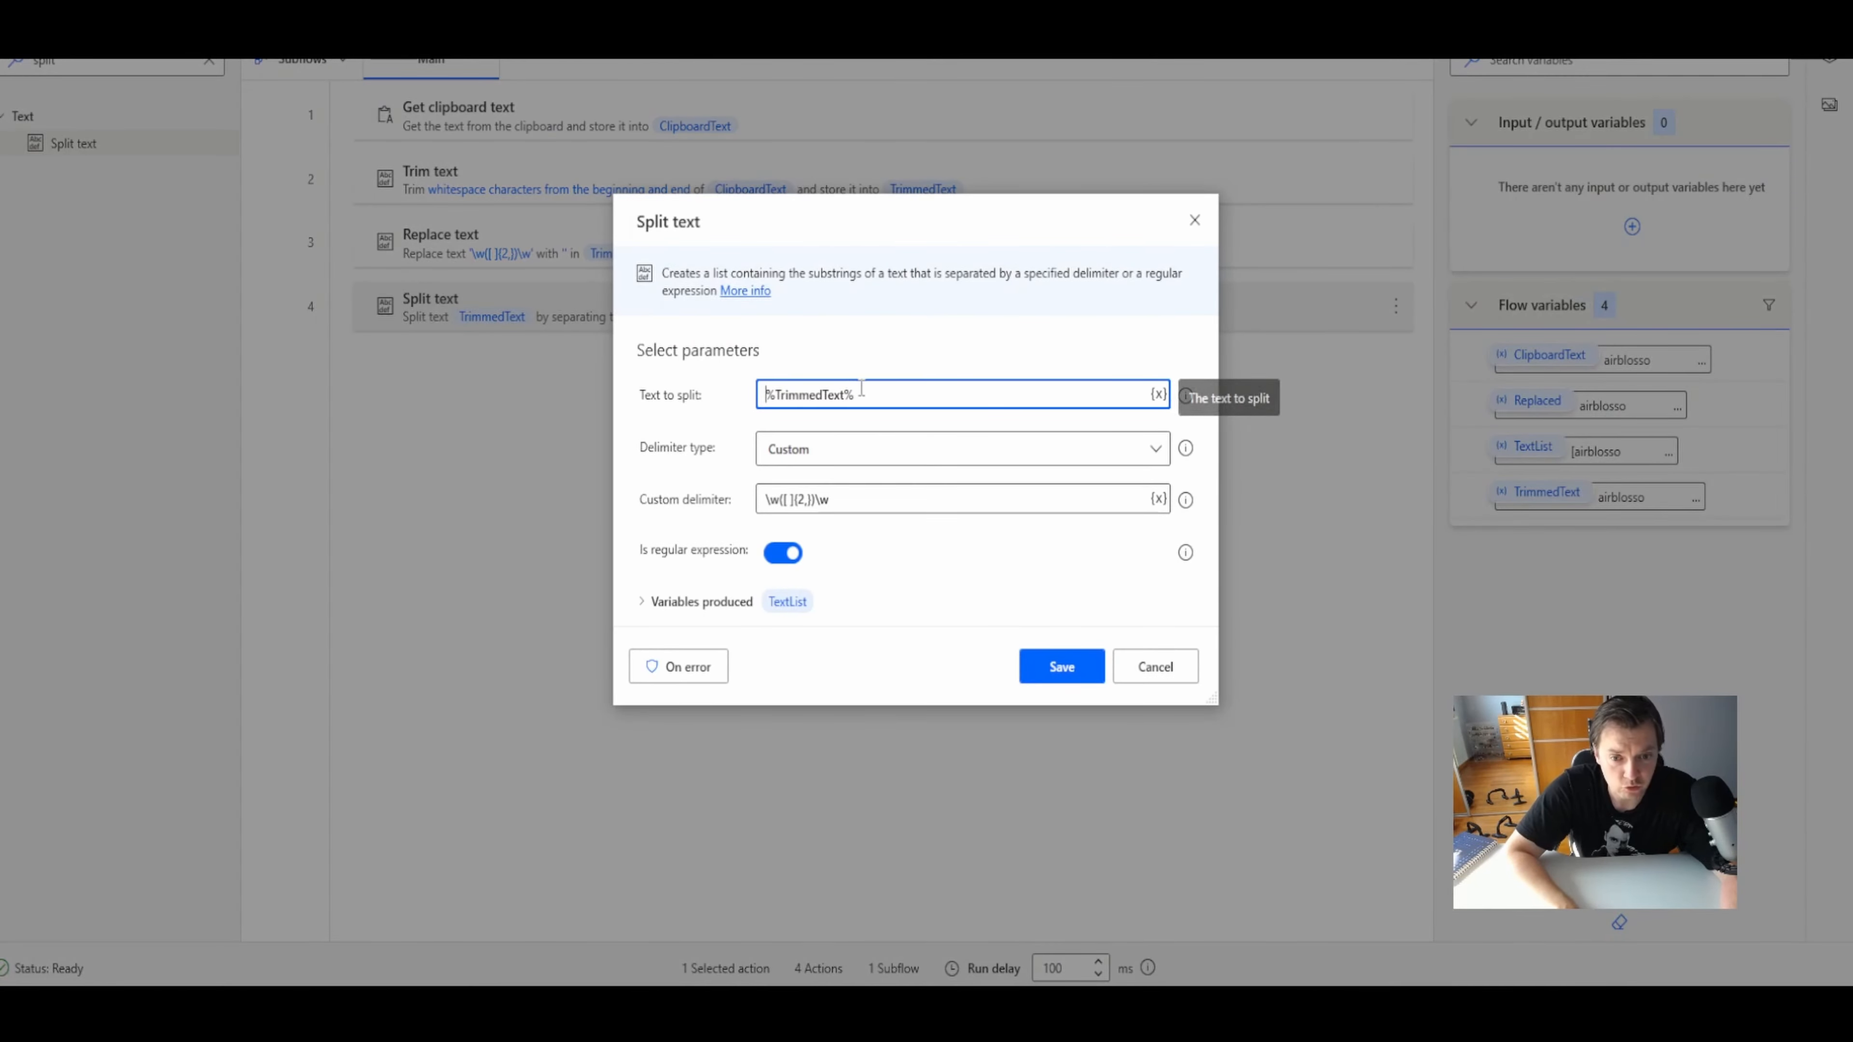
{"action": "left_click", "coordinate": [1060, 667]}
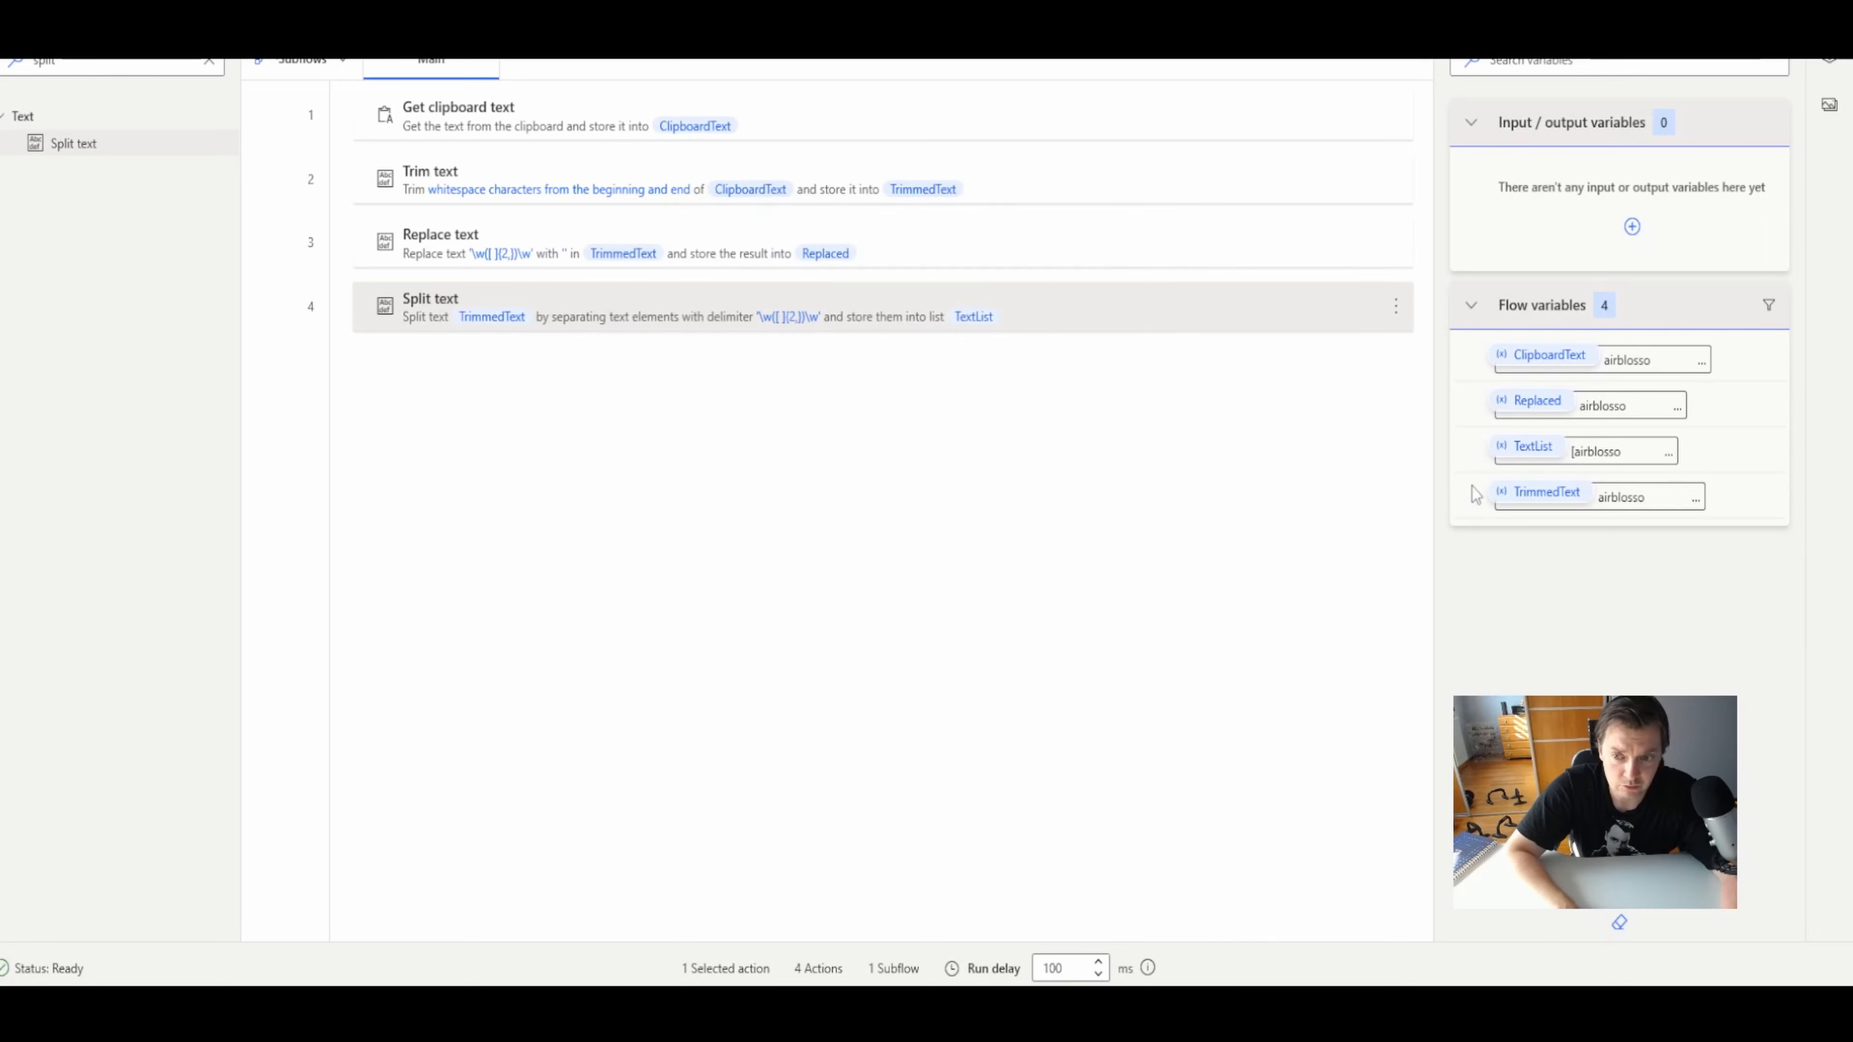
- Inspect TextList's single item in full and compare it with the TrimmedText value
{"action": "left_click", "coordinate": [1533, 450]}
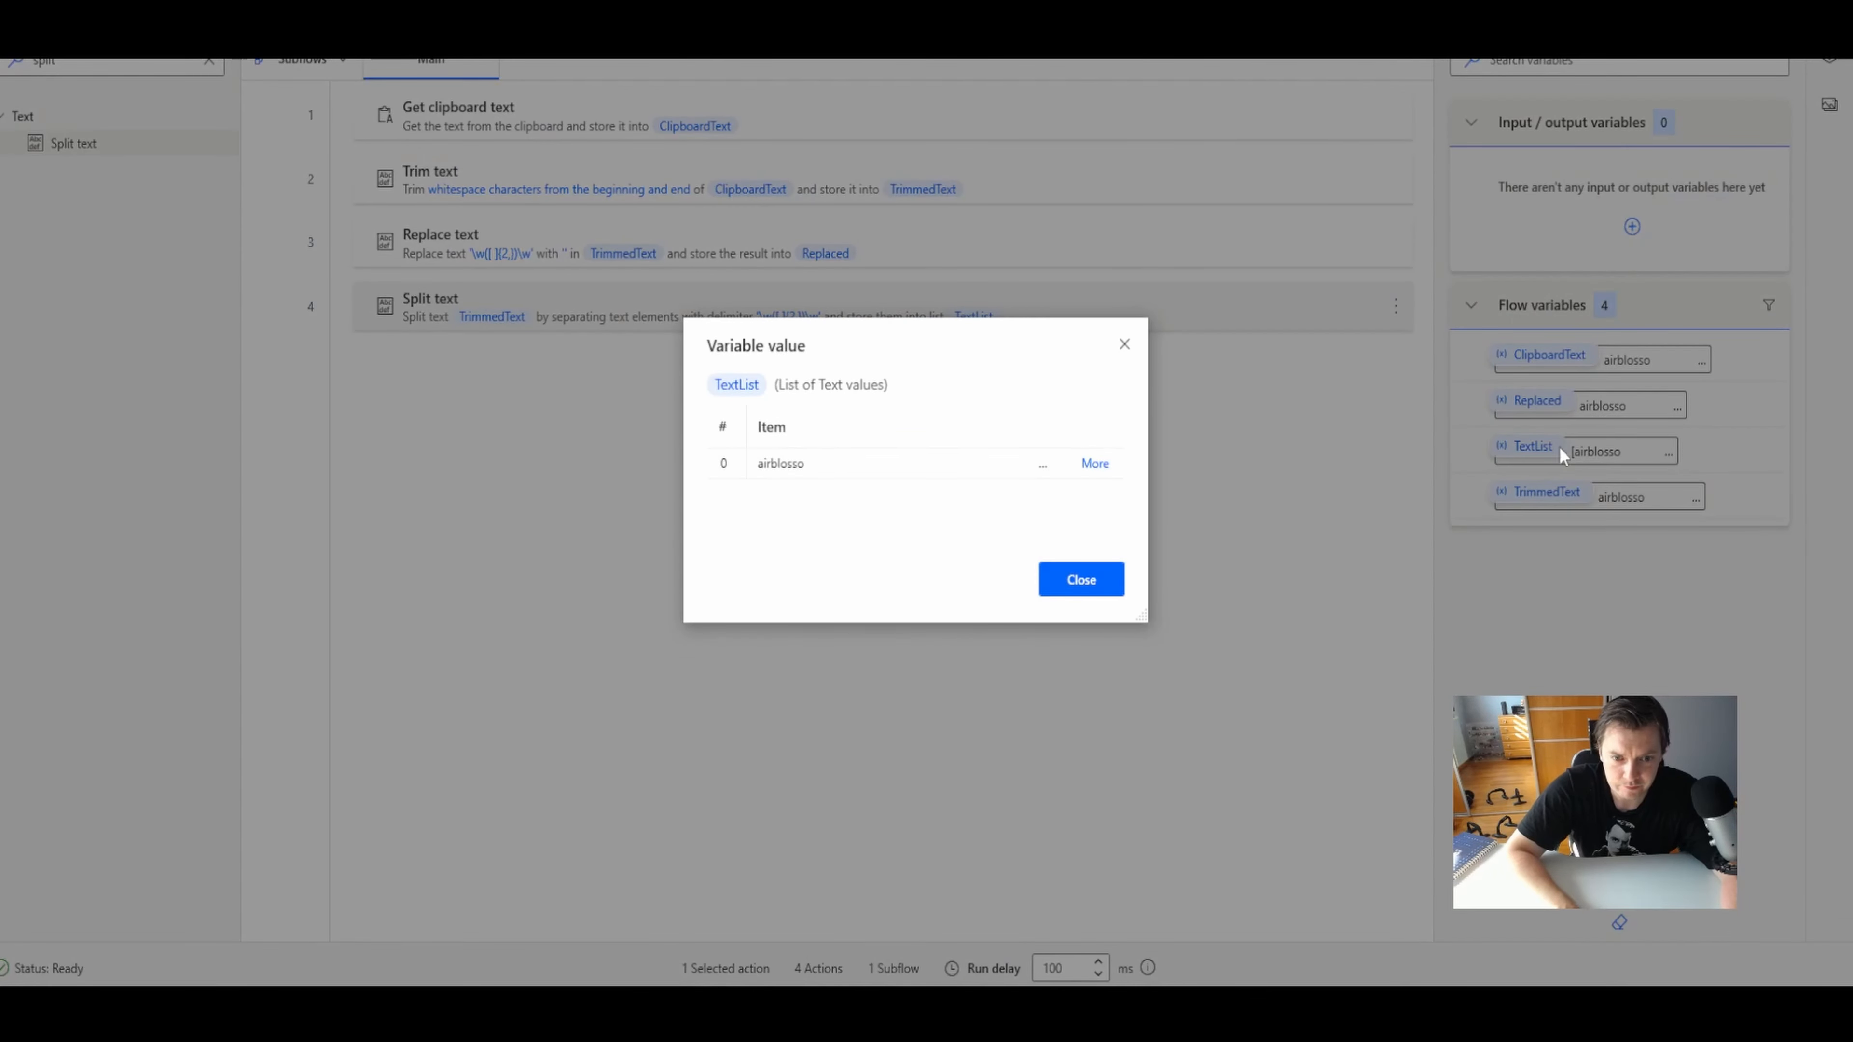
{"action": "left_click", "coordinate": [1094, 463]}
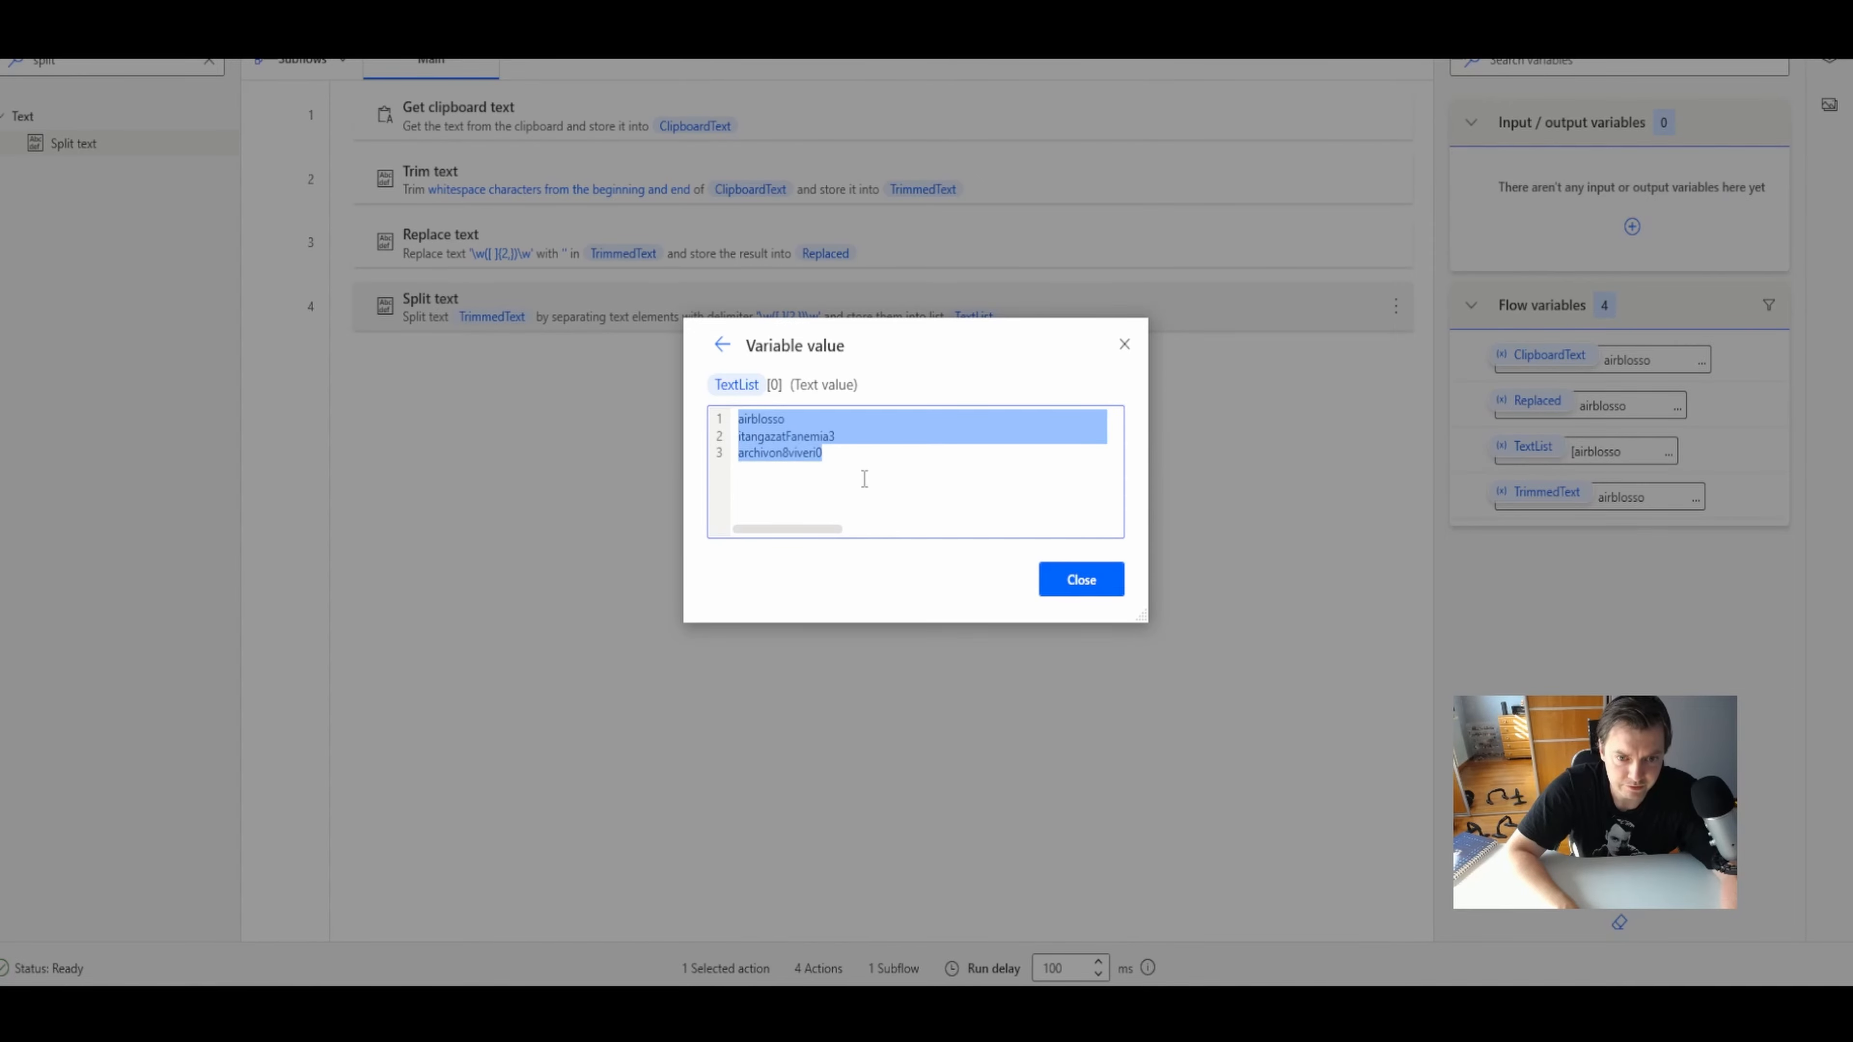
{"action": "left_click", "coordinate": [1079, 579]}
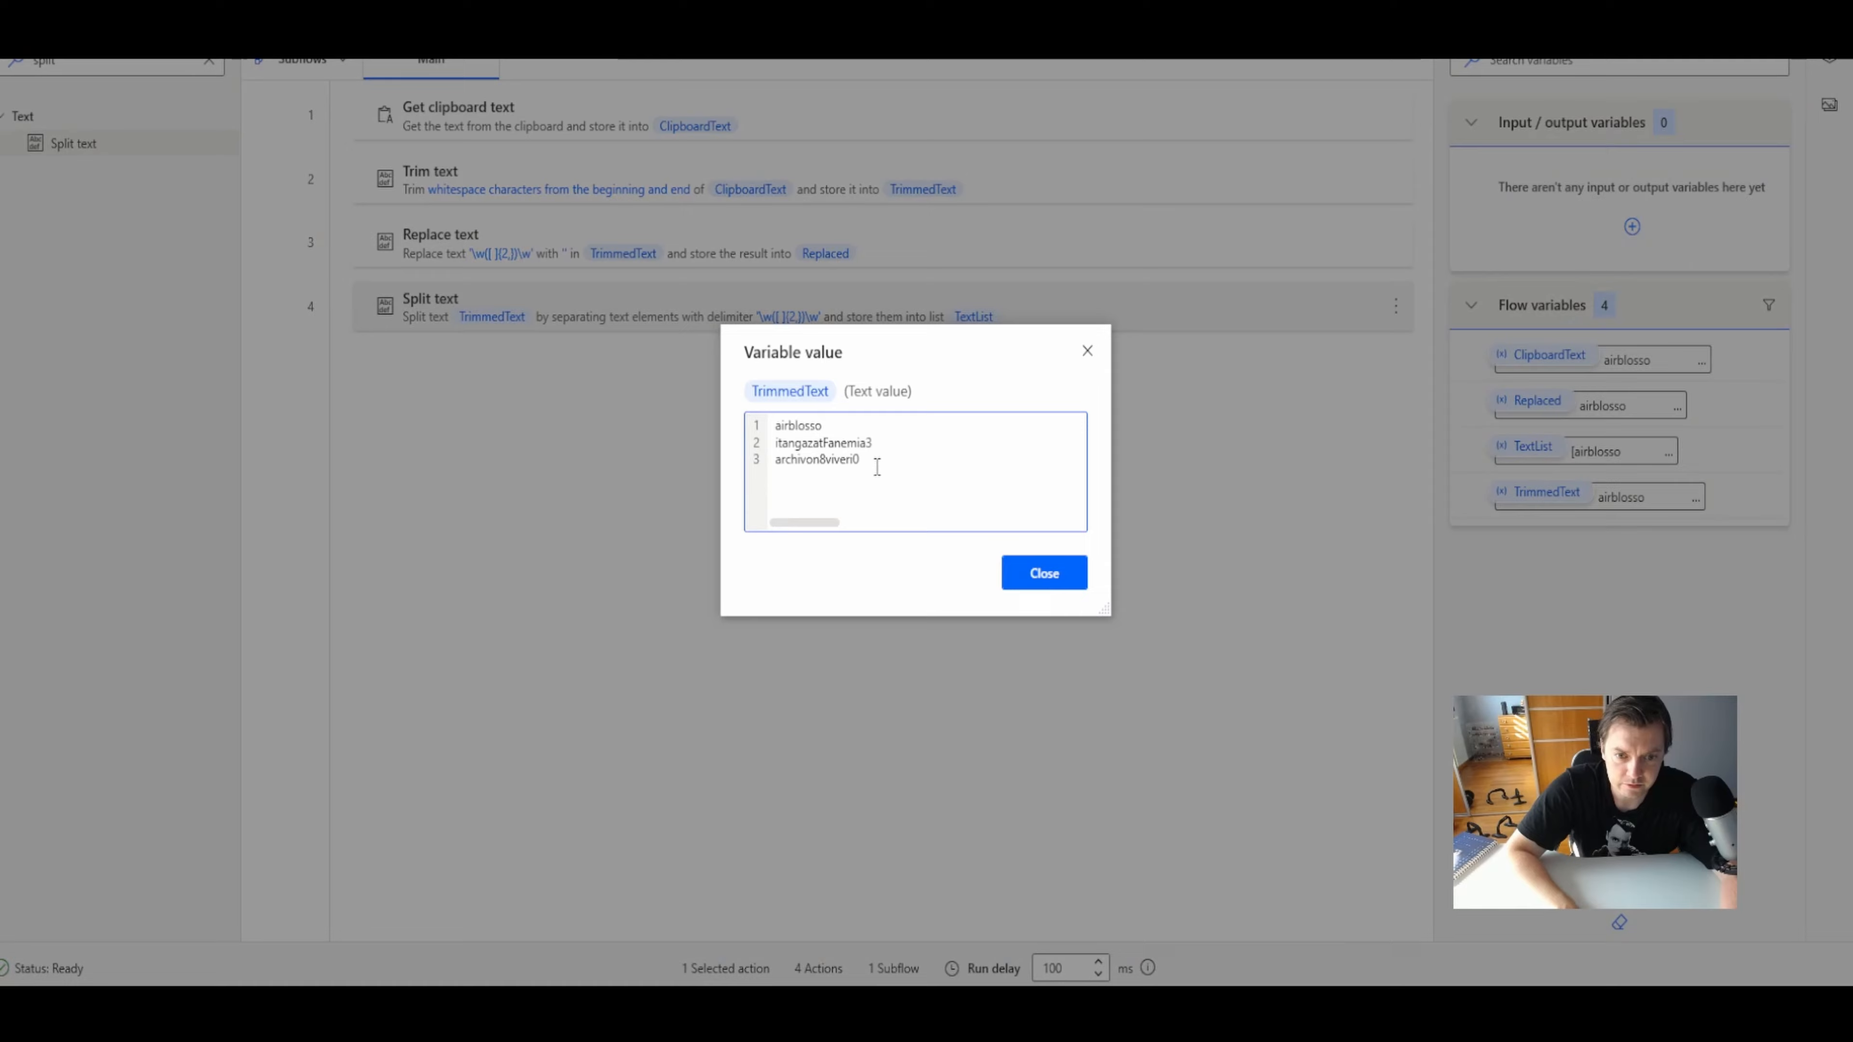
{"action": "left_click", "coordinate": [1042, 572]}
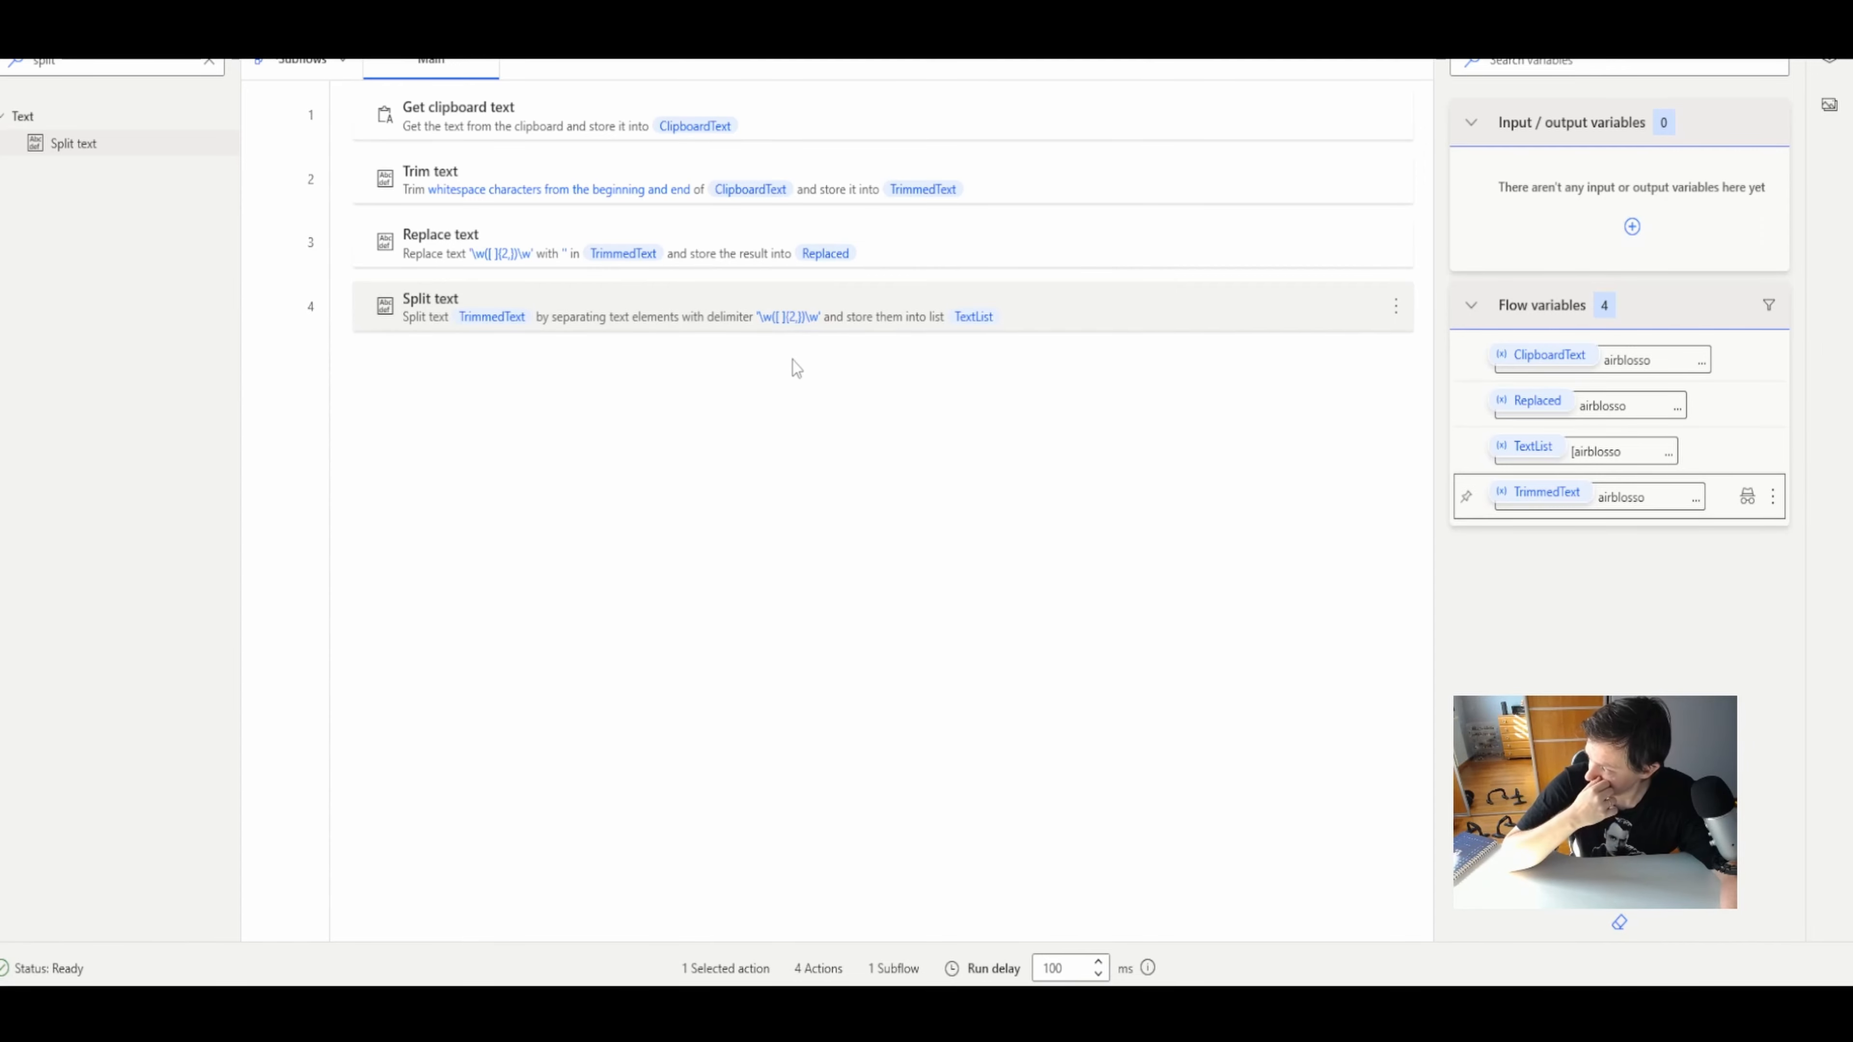
{"action": "mouse_move", "coordinate": [811, 359]}
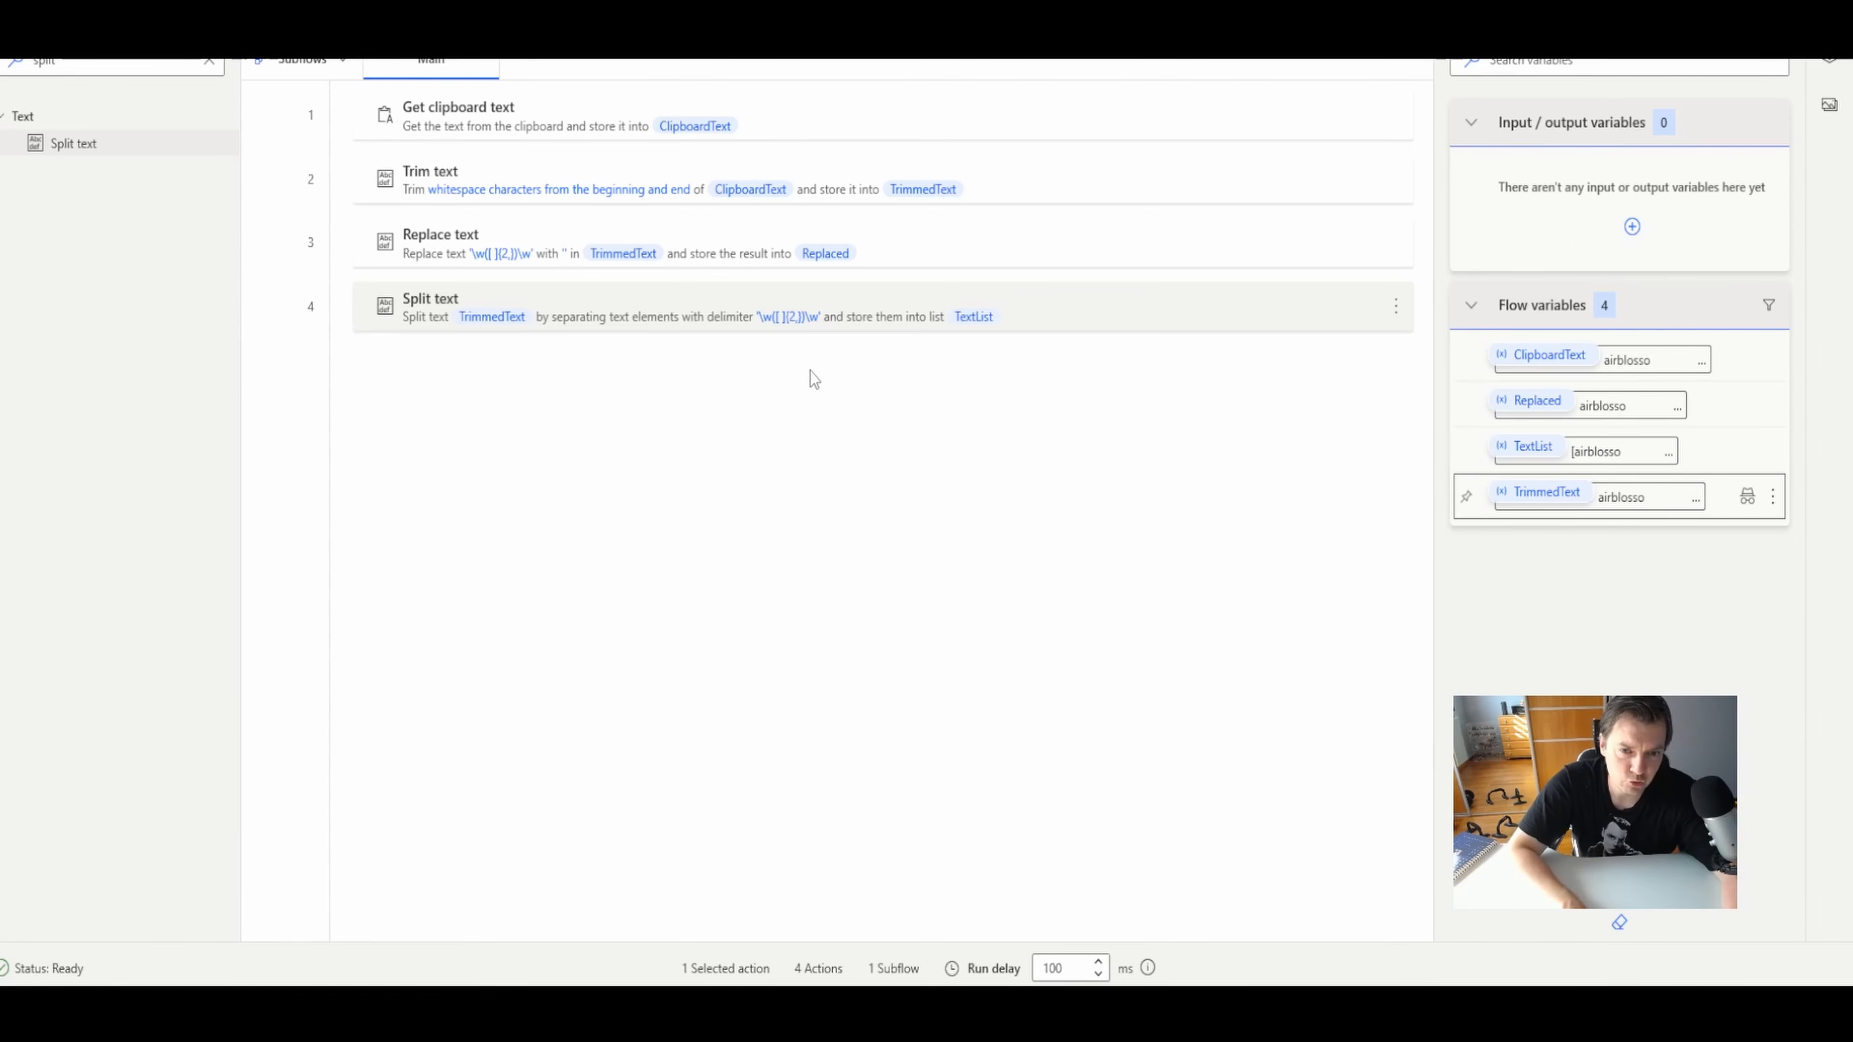
{"action": "mouse_move", "coordinate": [807, 366]}
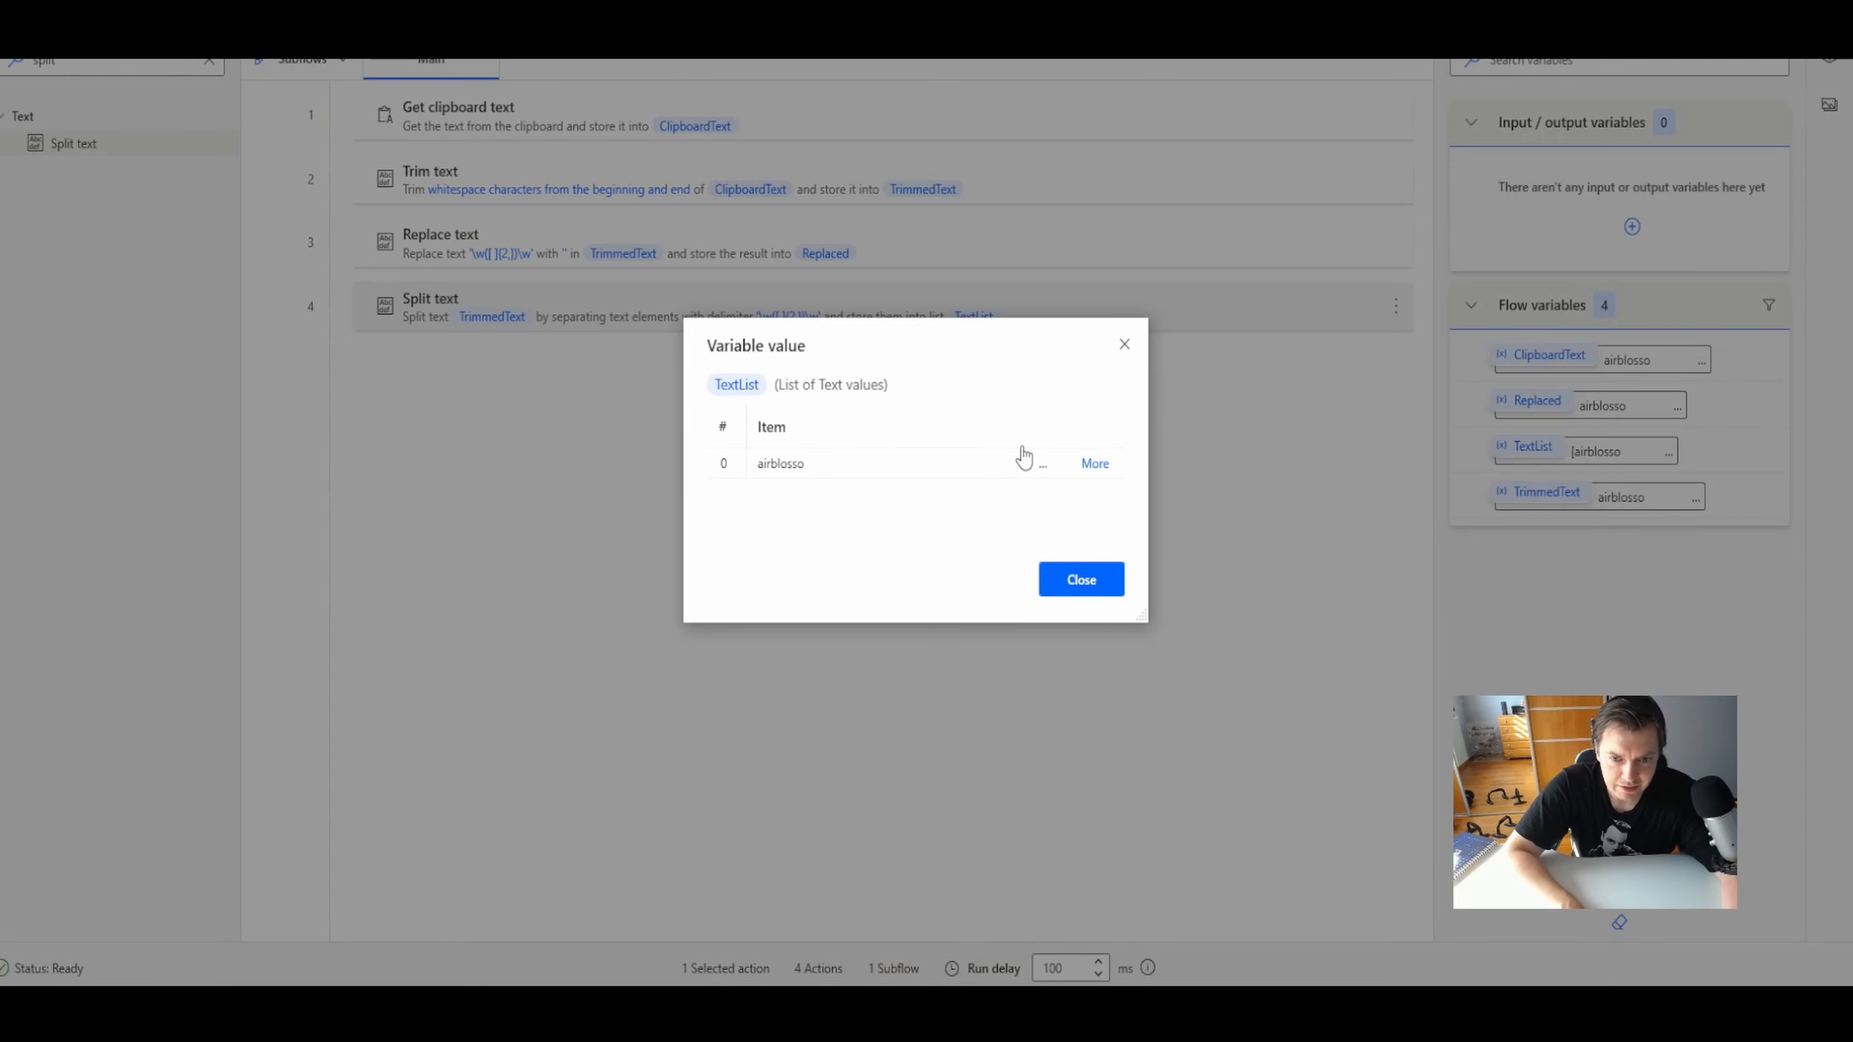
- Expand item 0 of TextList to show all three lines of text unsplit
{"action": "left_click", "coordinate": [1093, 463]}
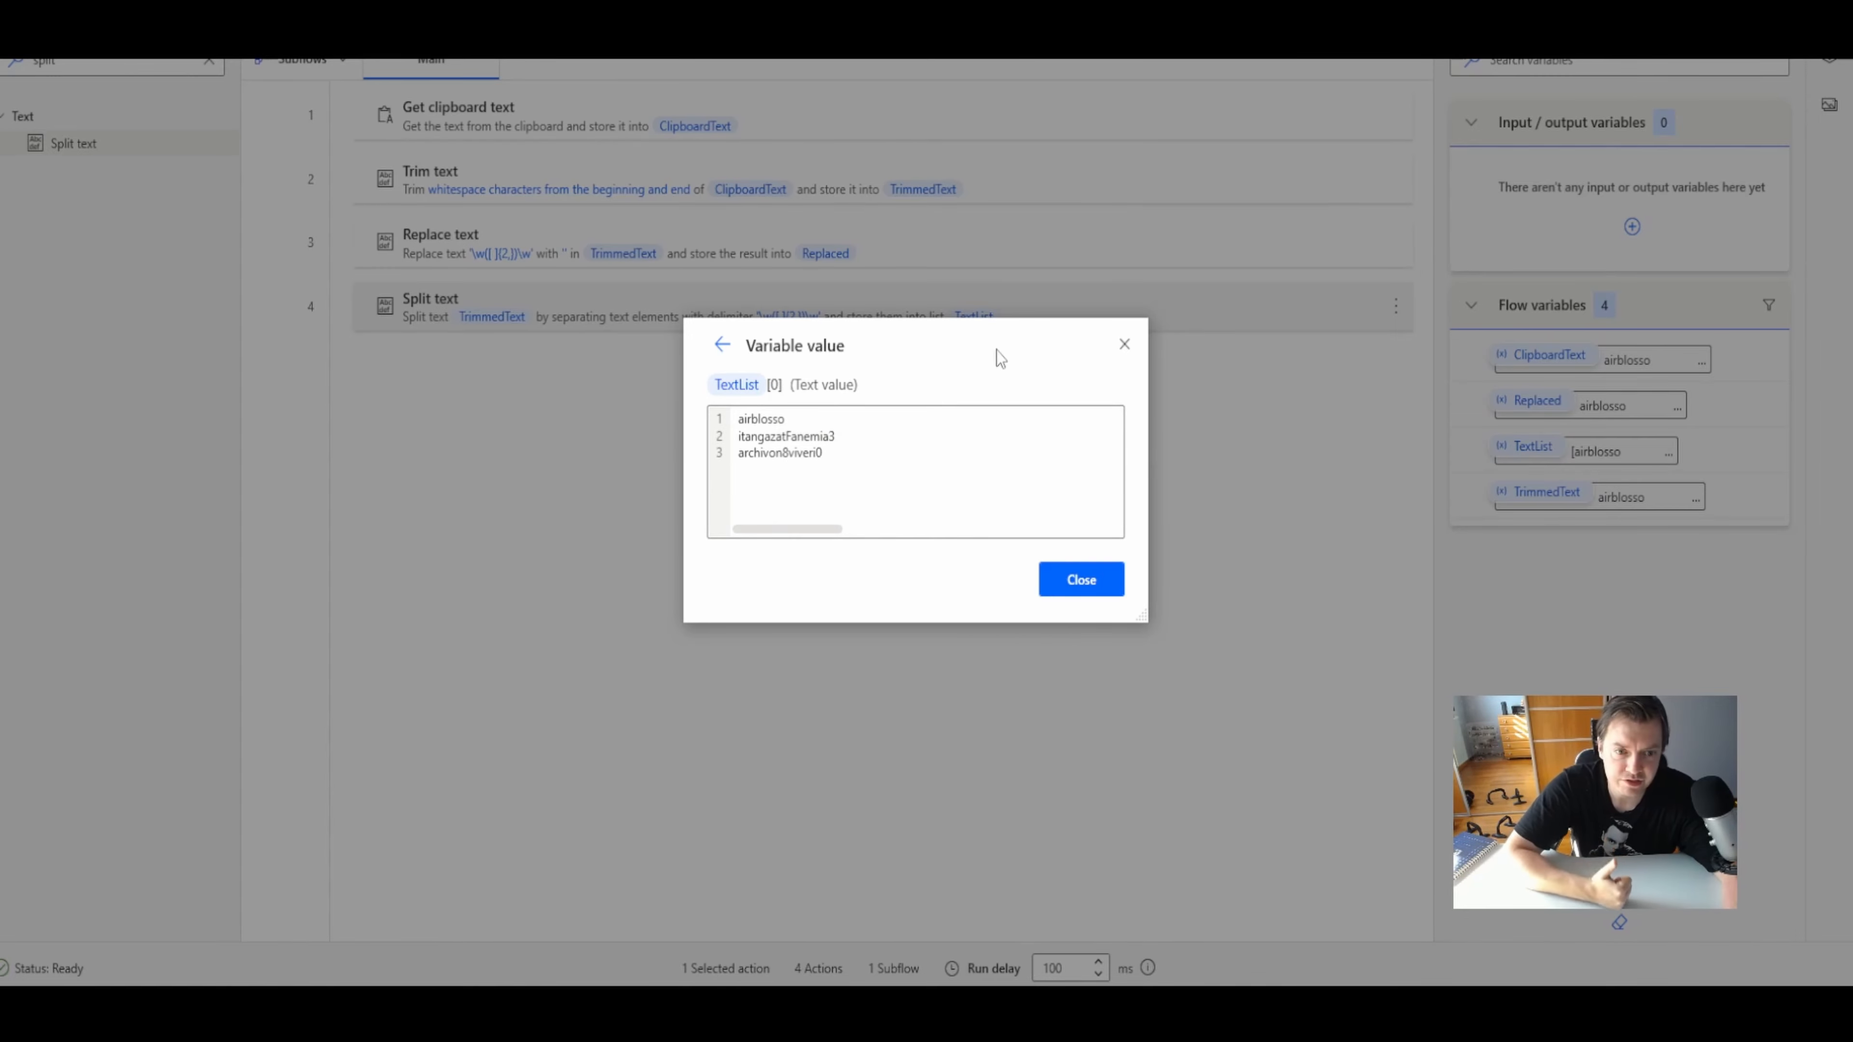
{"action": "mouse_move", "coordinate": [1124, 344]}
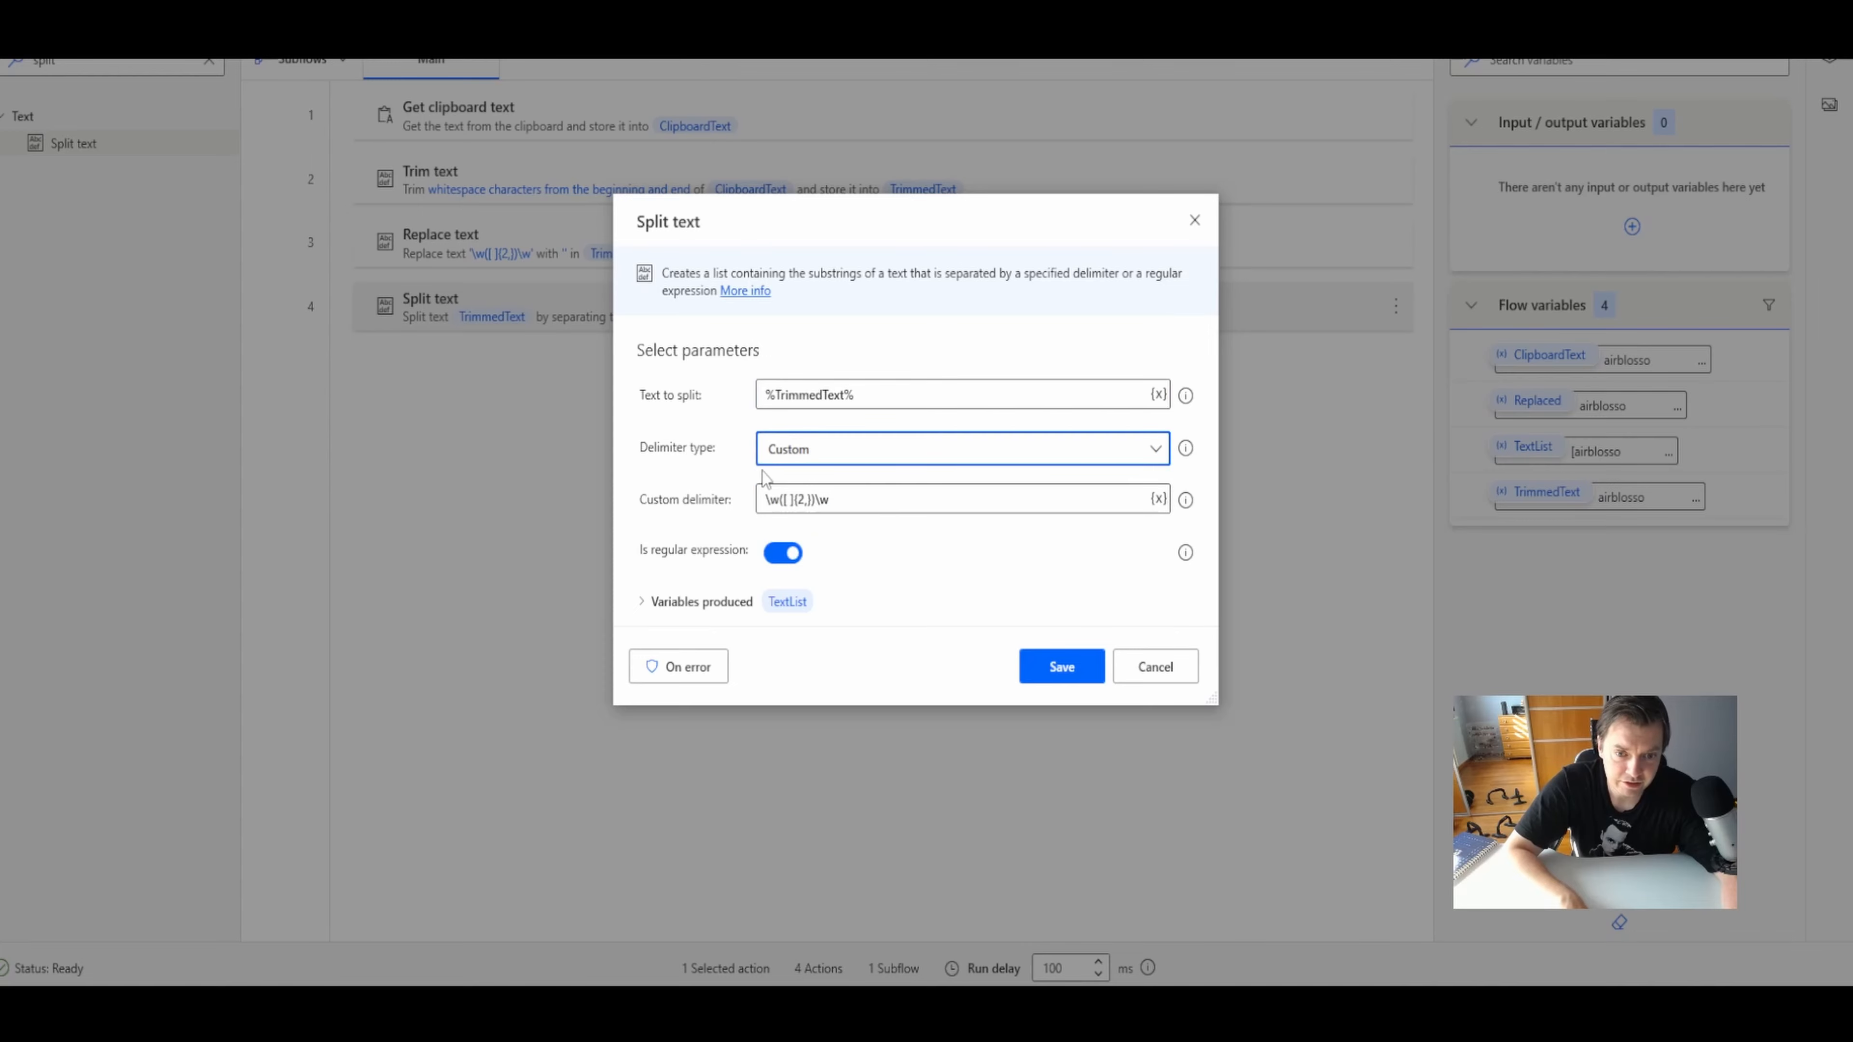
{"action": "mouse_move", "coordinate": [783, 552]}
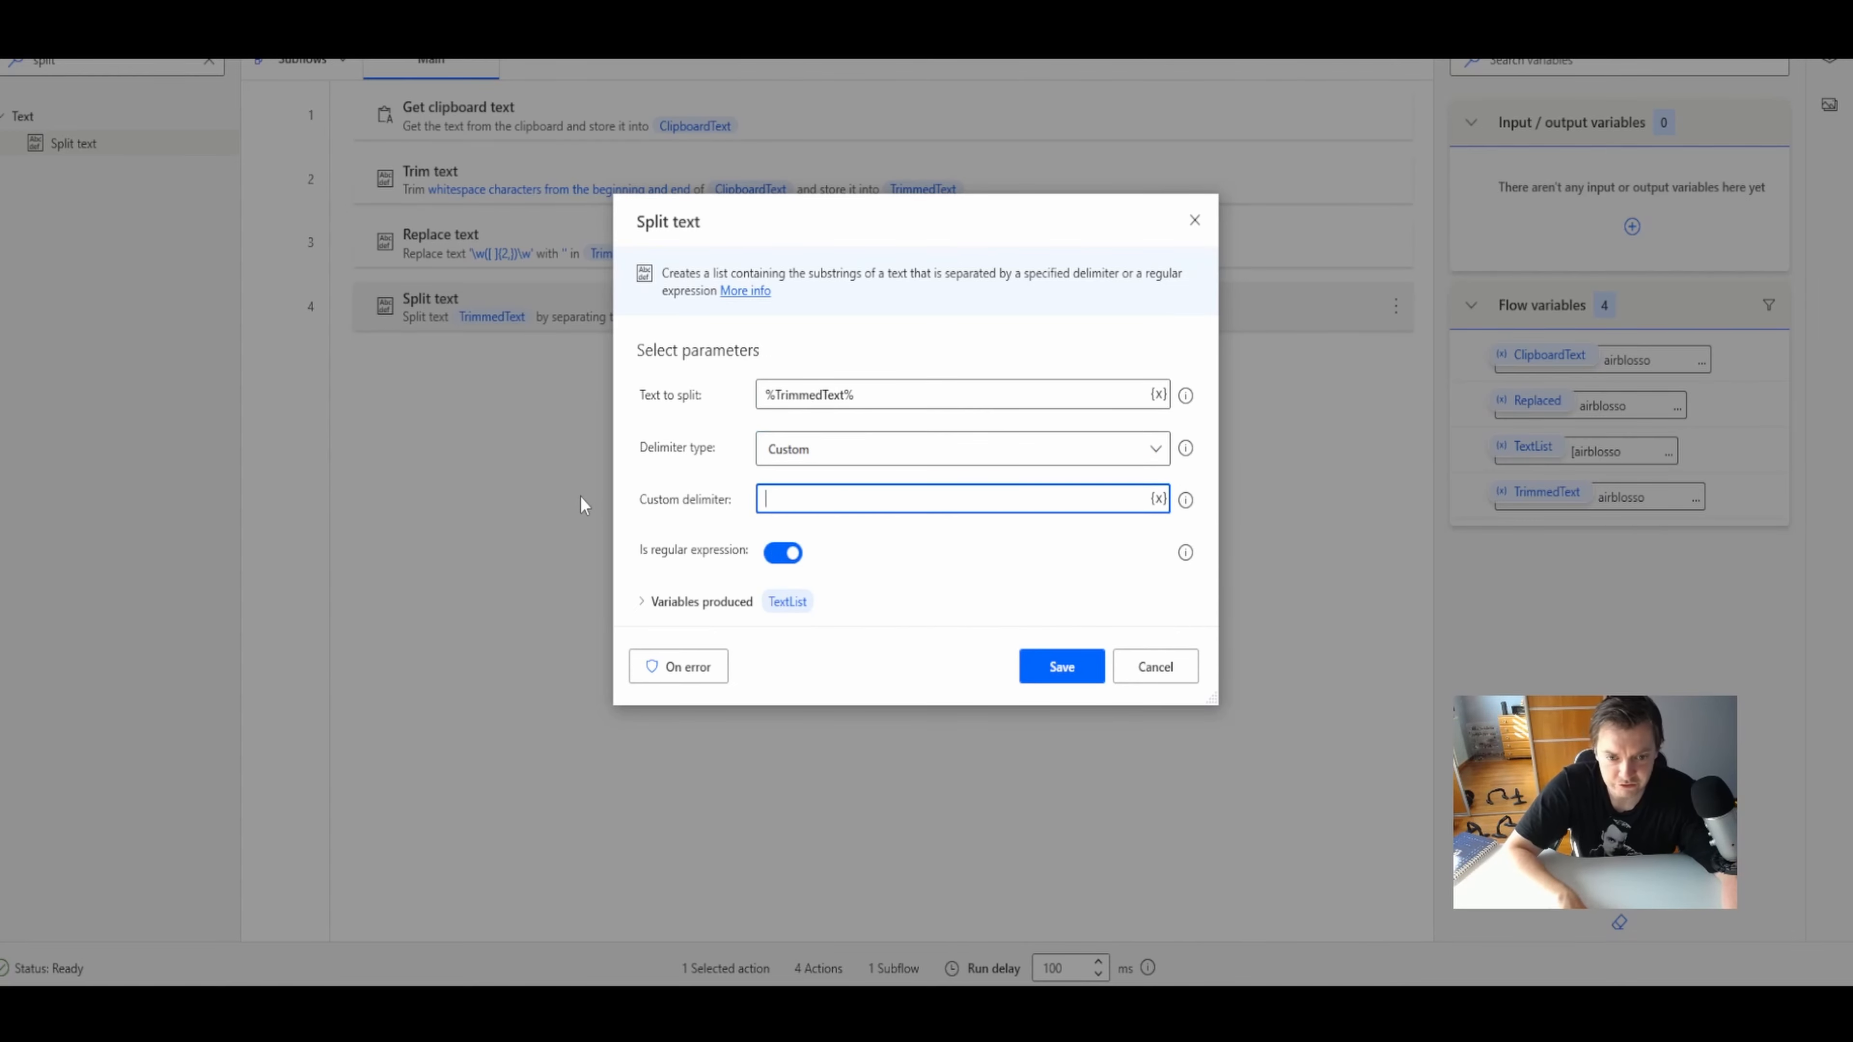
- Replace the Split text custom delimiter with a new regex and save the action
{"action": "type", "text": "\\S*"}
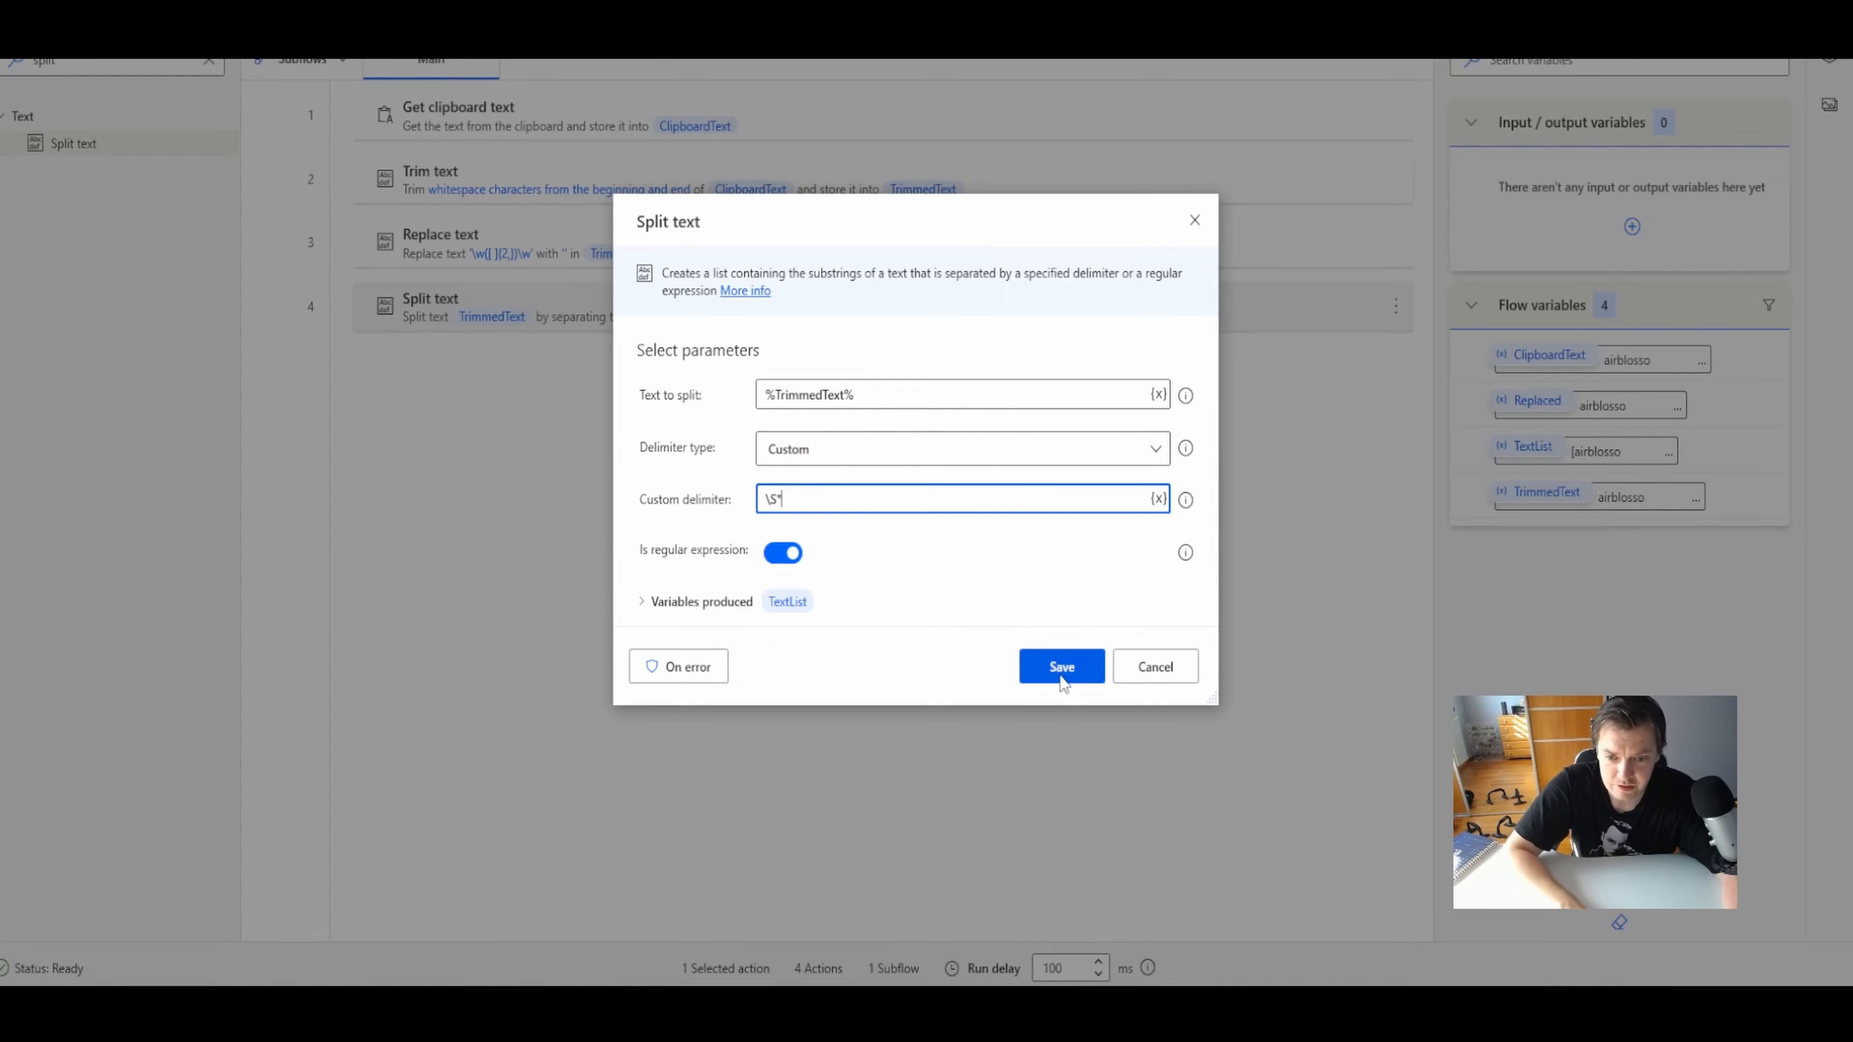
{"action": "left_click", "coordinate": [1059, 667]}
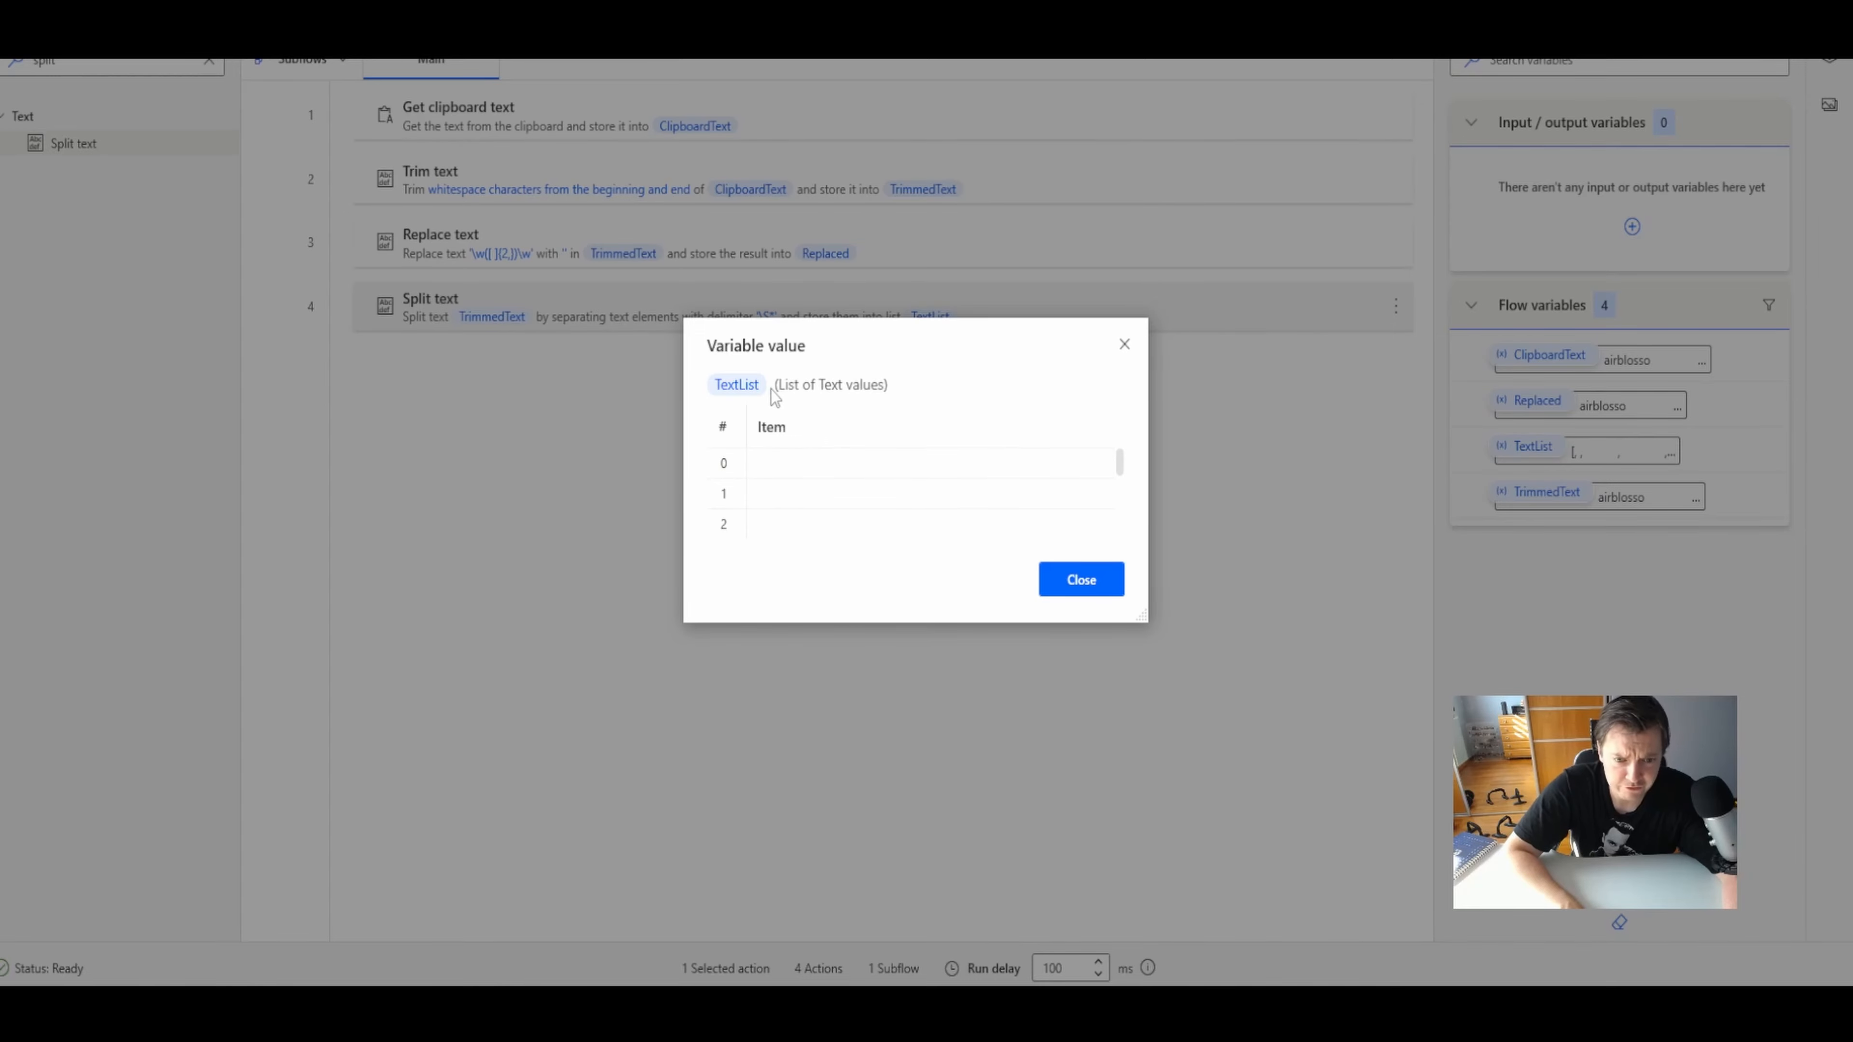
{"action": "mouse_move", "coordinate": [737, 384]}
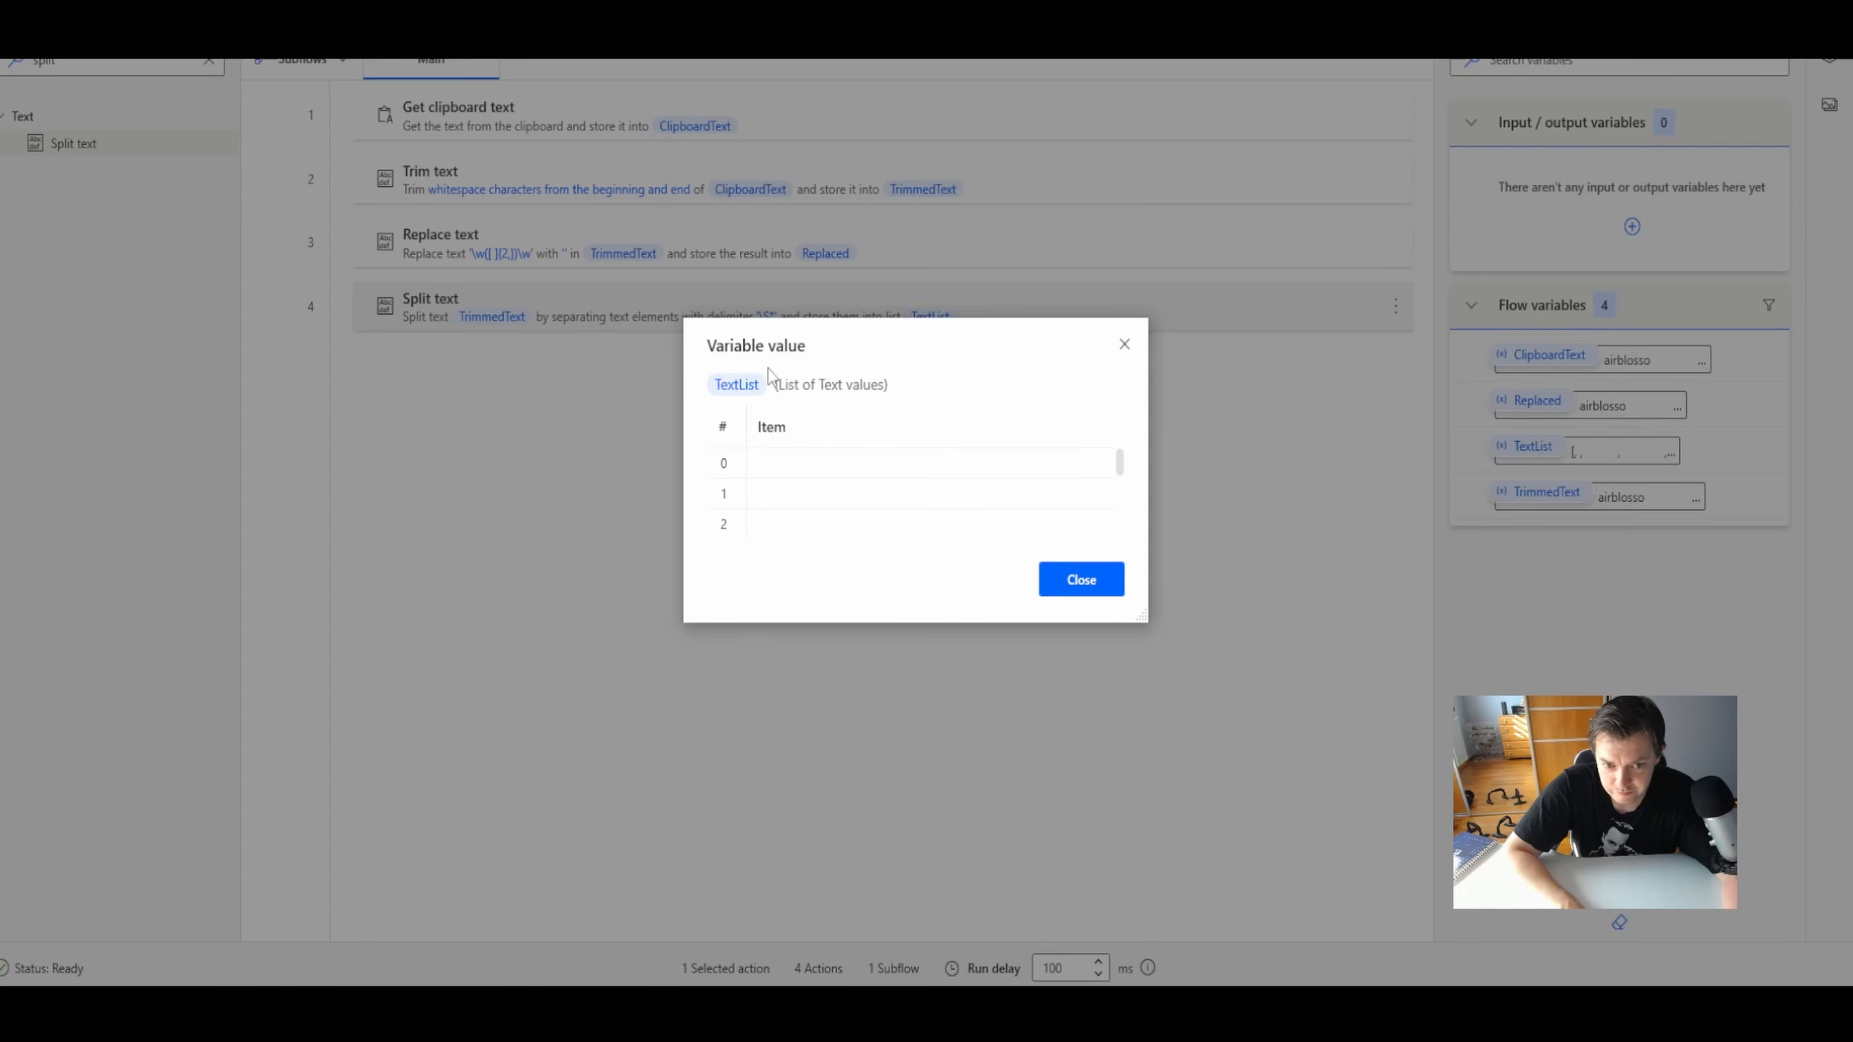
{"action": "mouse_move", "coordinate": [763, 409]}
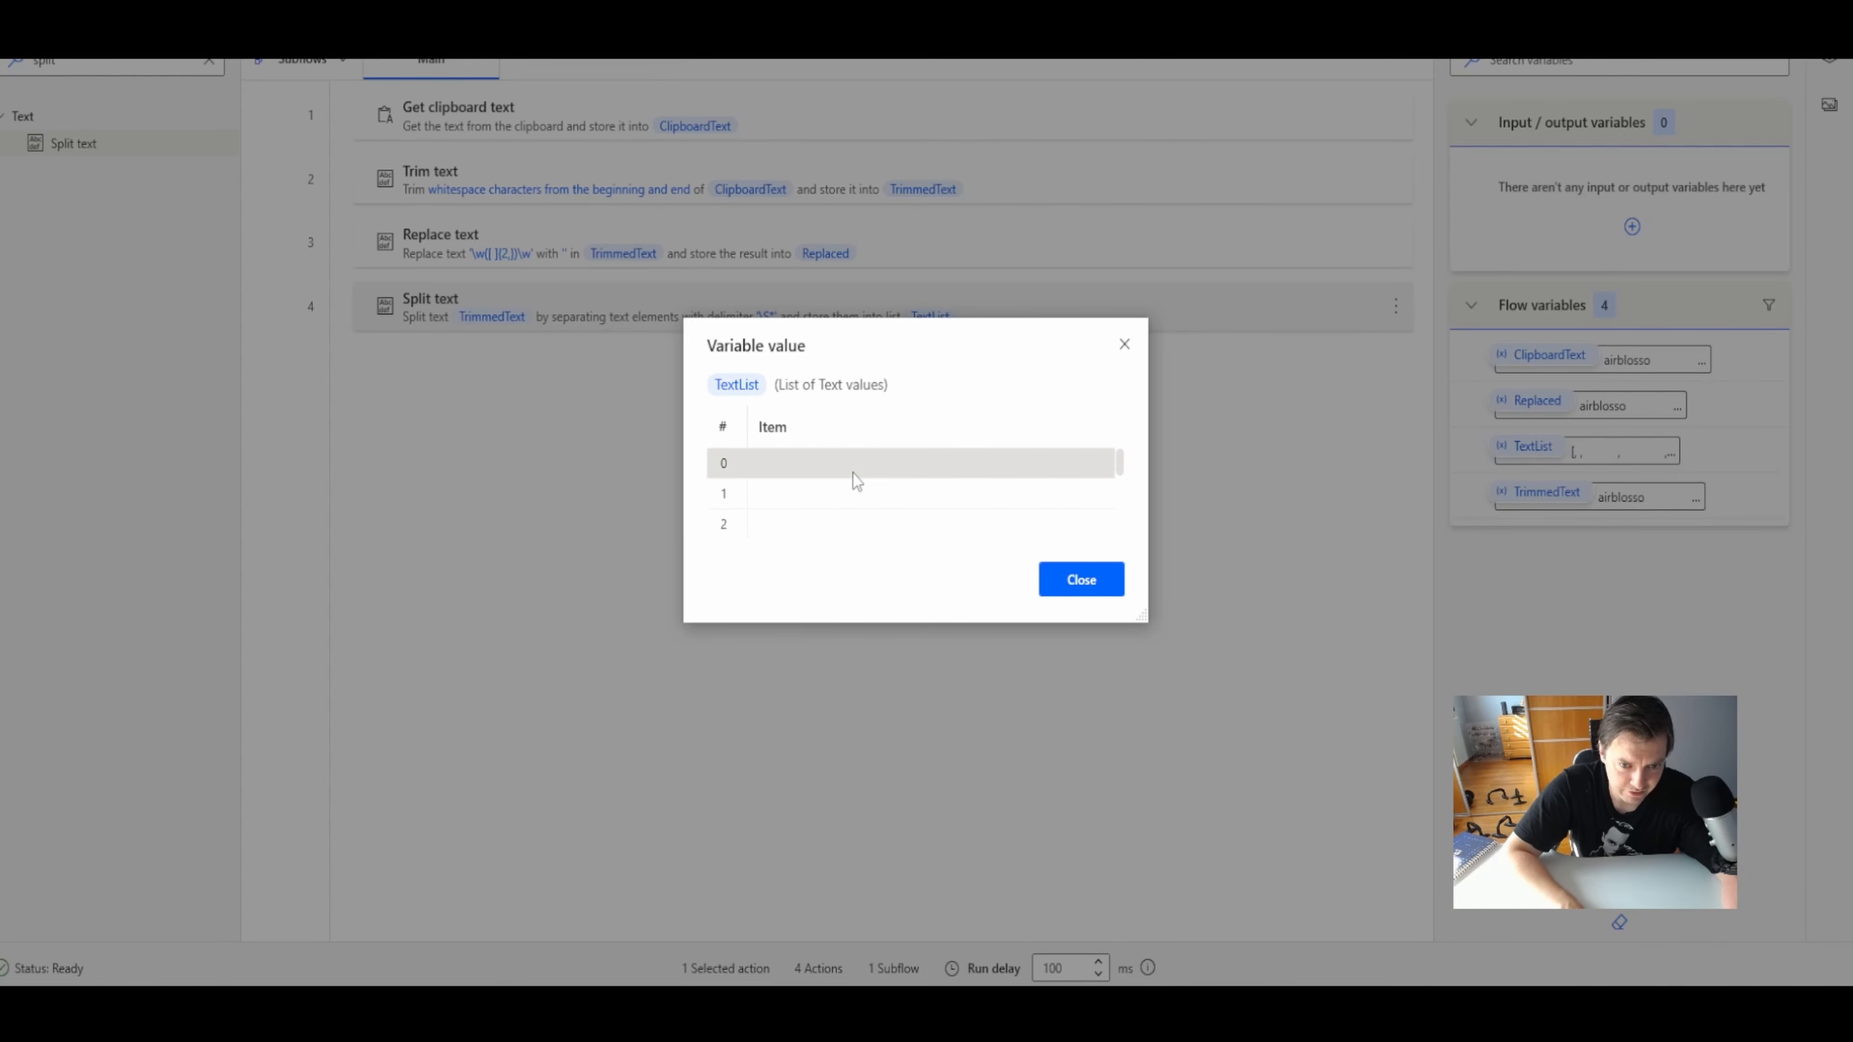
- Scroll through TextList's value to review the many split items after the rerun
{"action": "scroll", "scroll_direction": "down", "scroll_amount": 3}
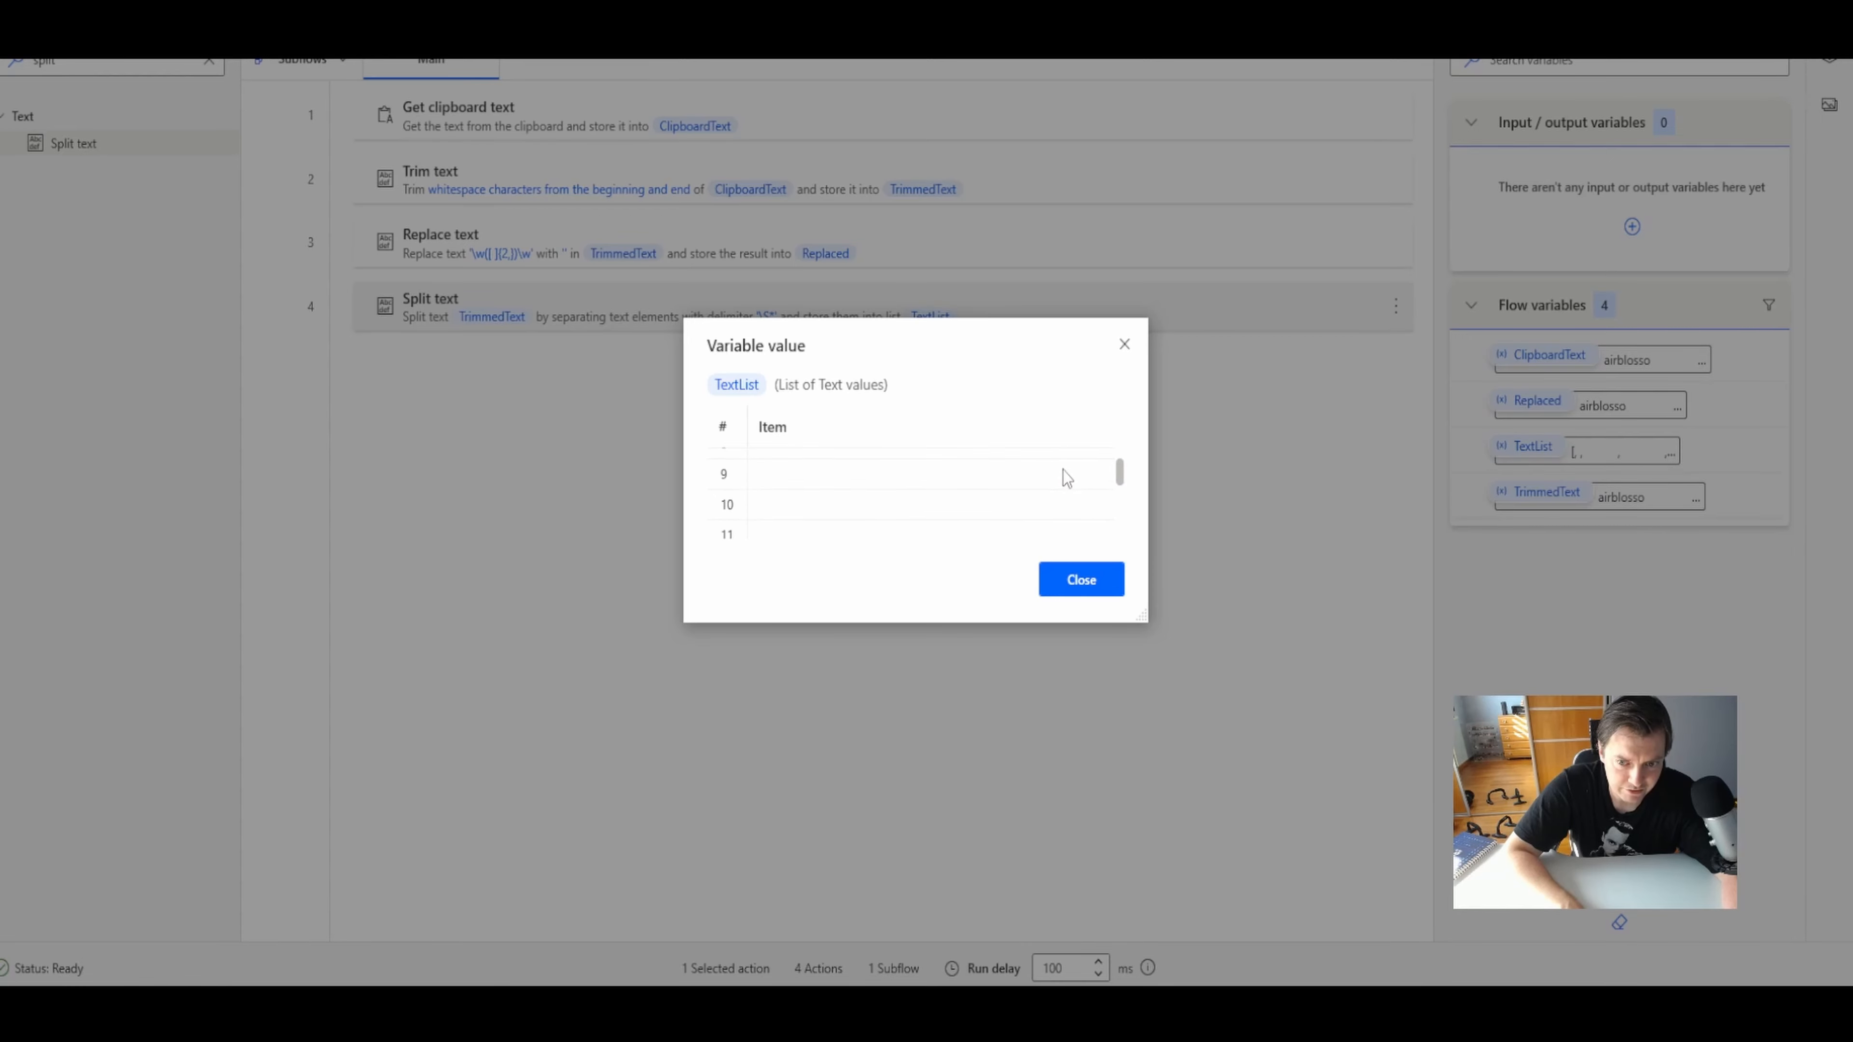
{"action": "scroll", "scroll_direction": "up", "scroll_amount": 3}
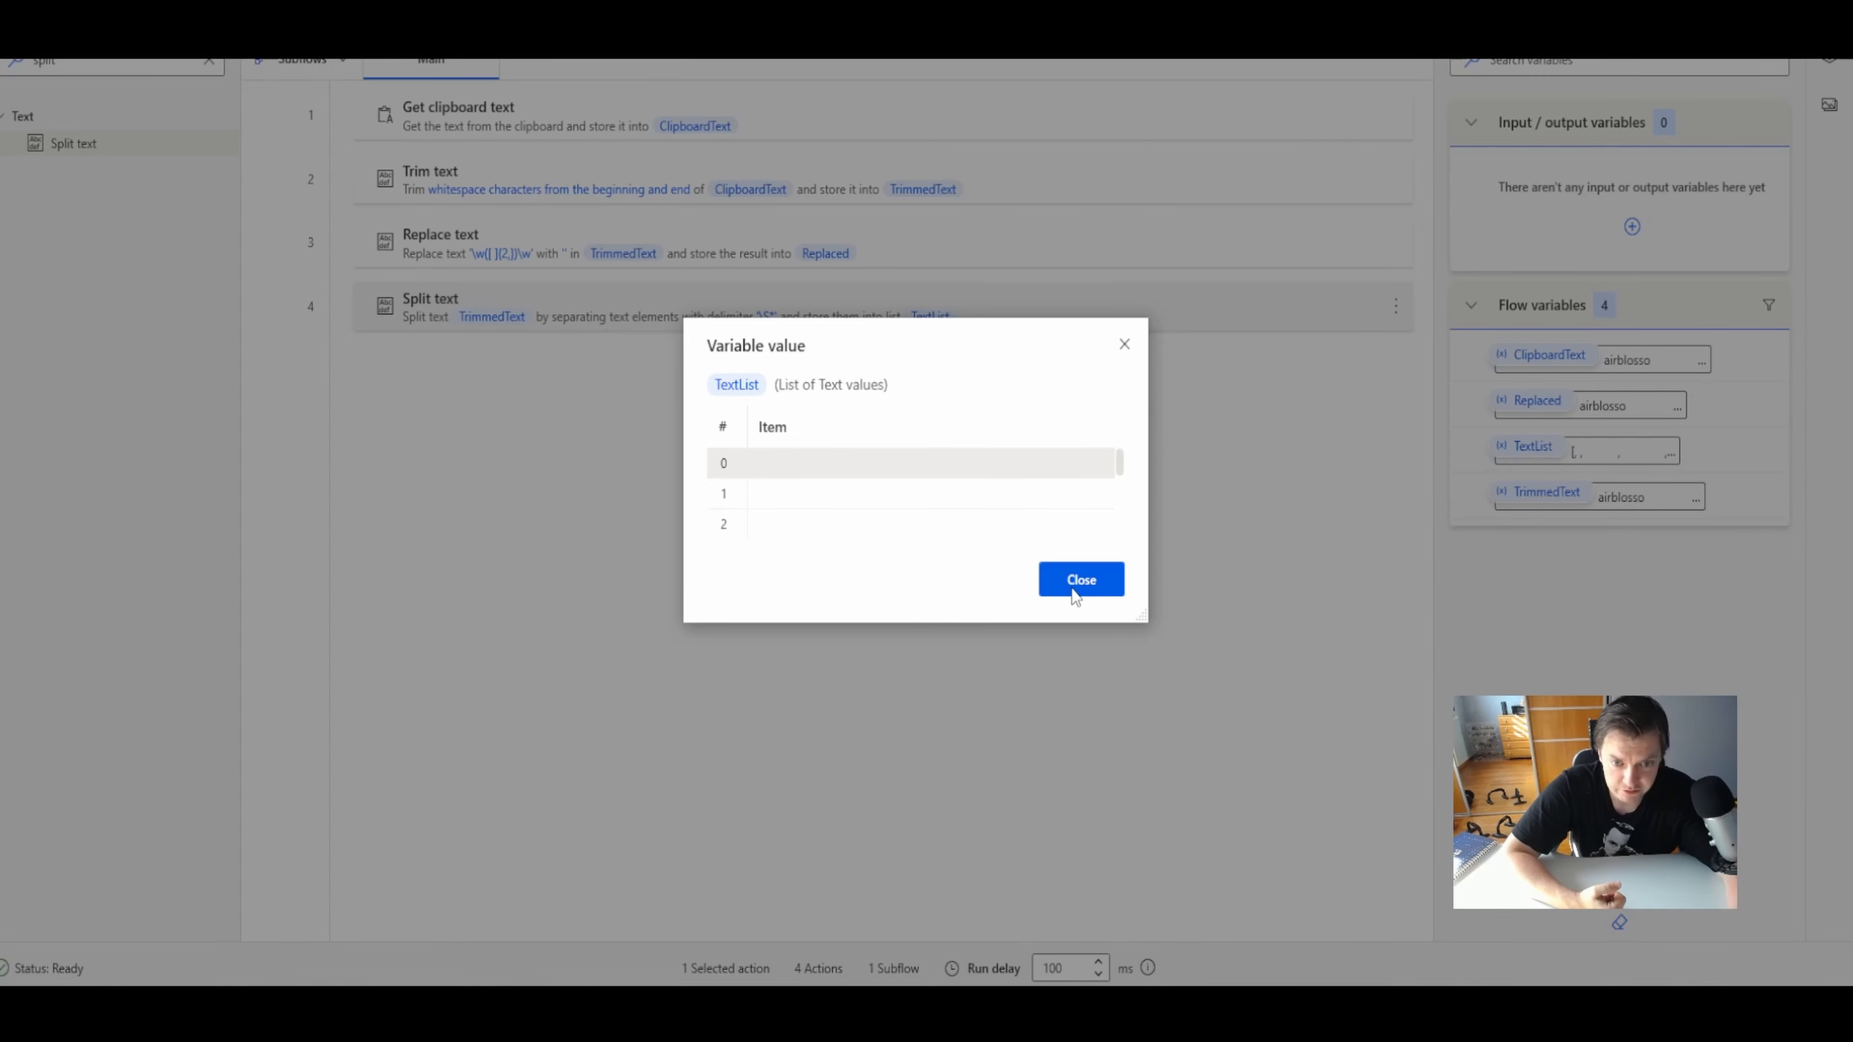
{"action": "mouse_move", "coordinate": [1353, 695]}
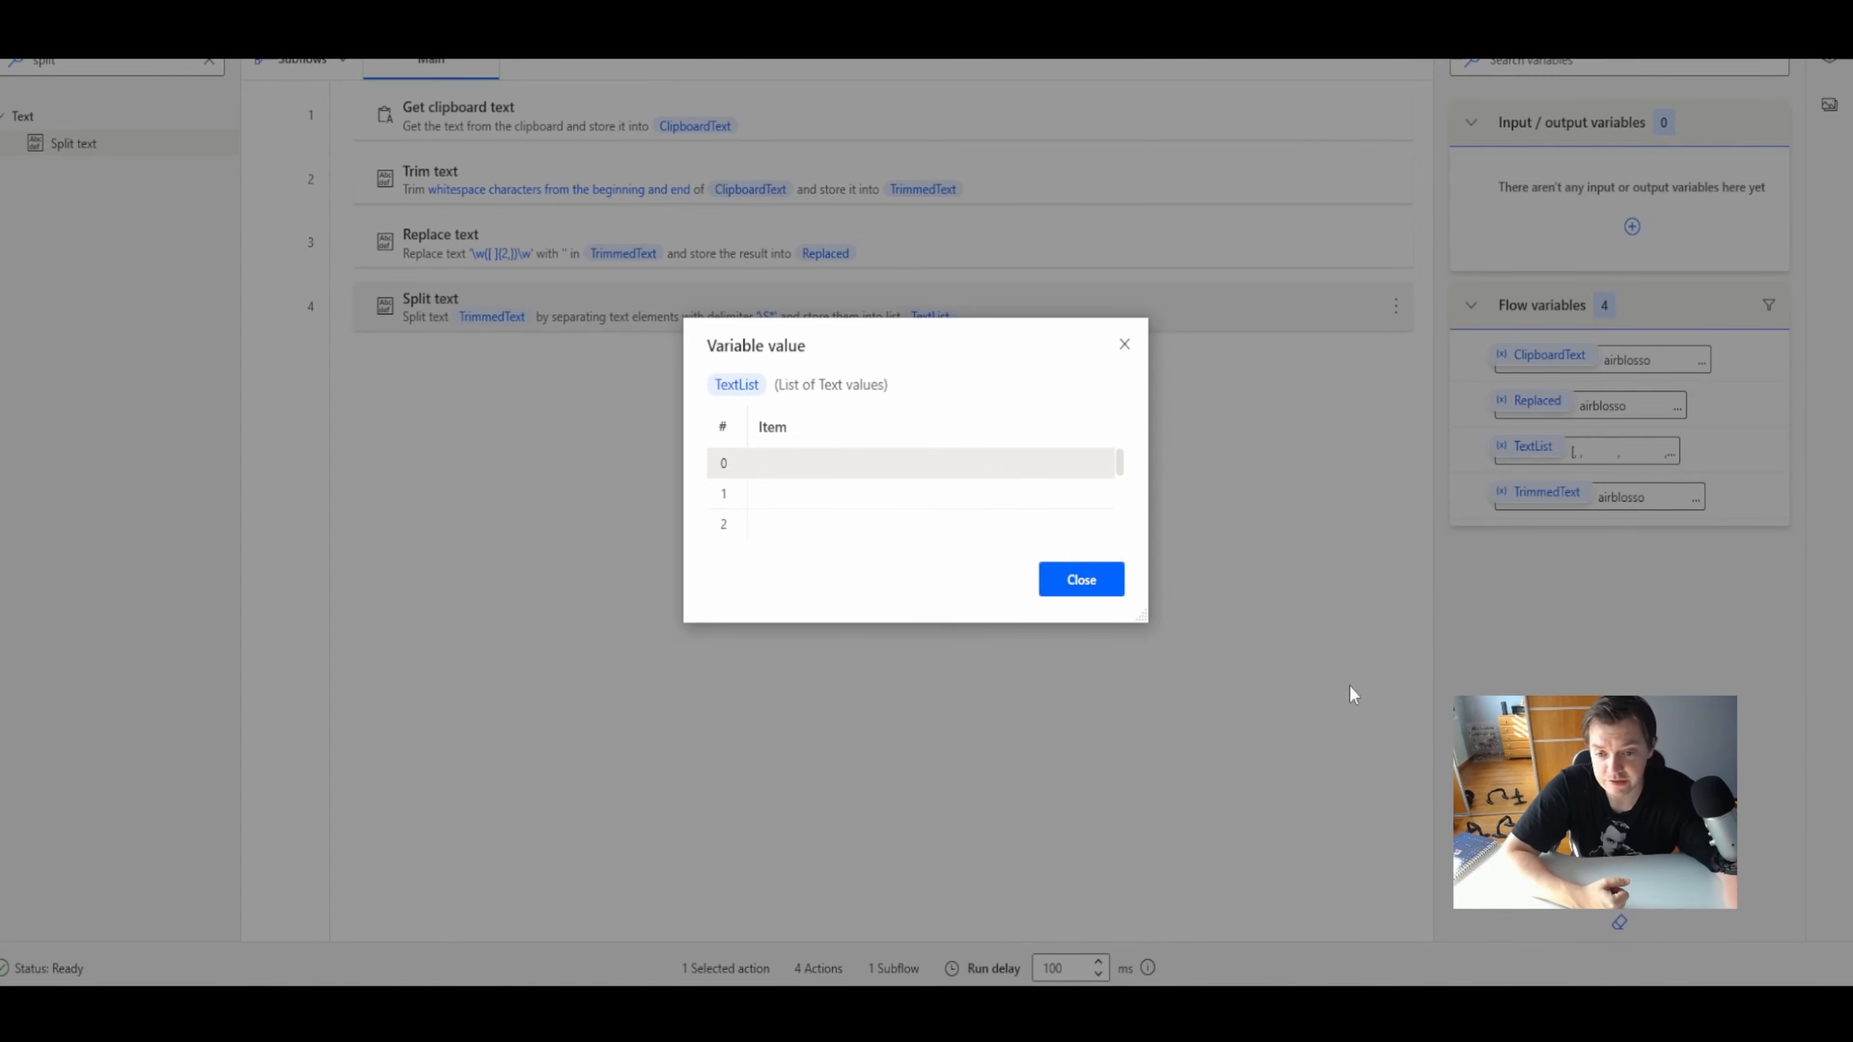
{"action": "mouse_move", "coordinate": [1080, 579]}
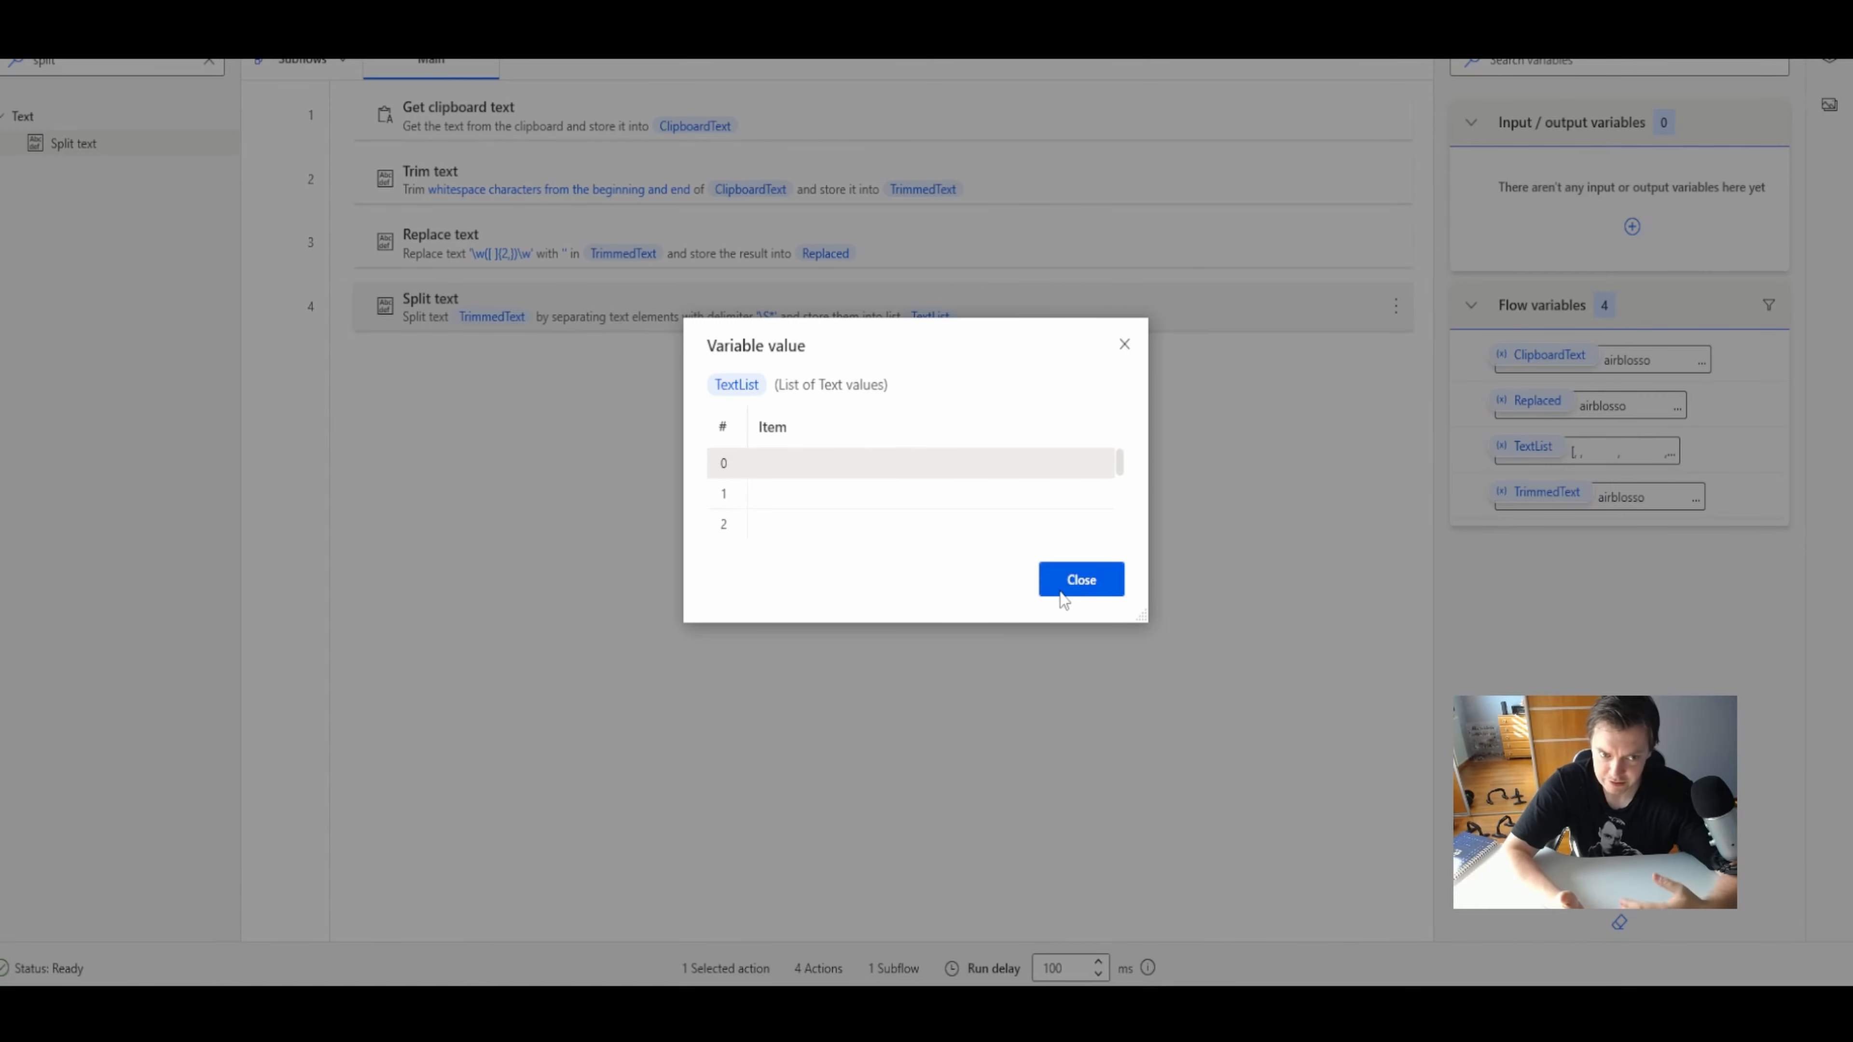
- Close the TextList value and display the three-line TrimmedText value instead
{"action": "left_click", "coordinate": [1079, 579]}
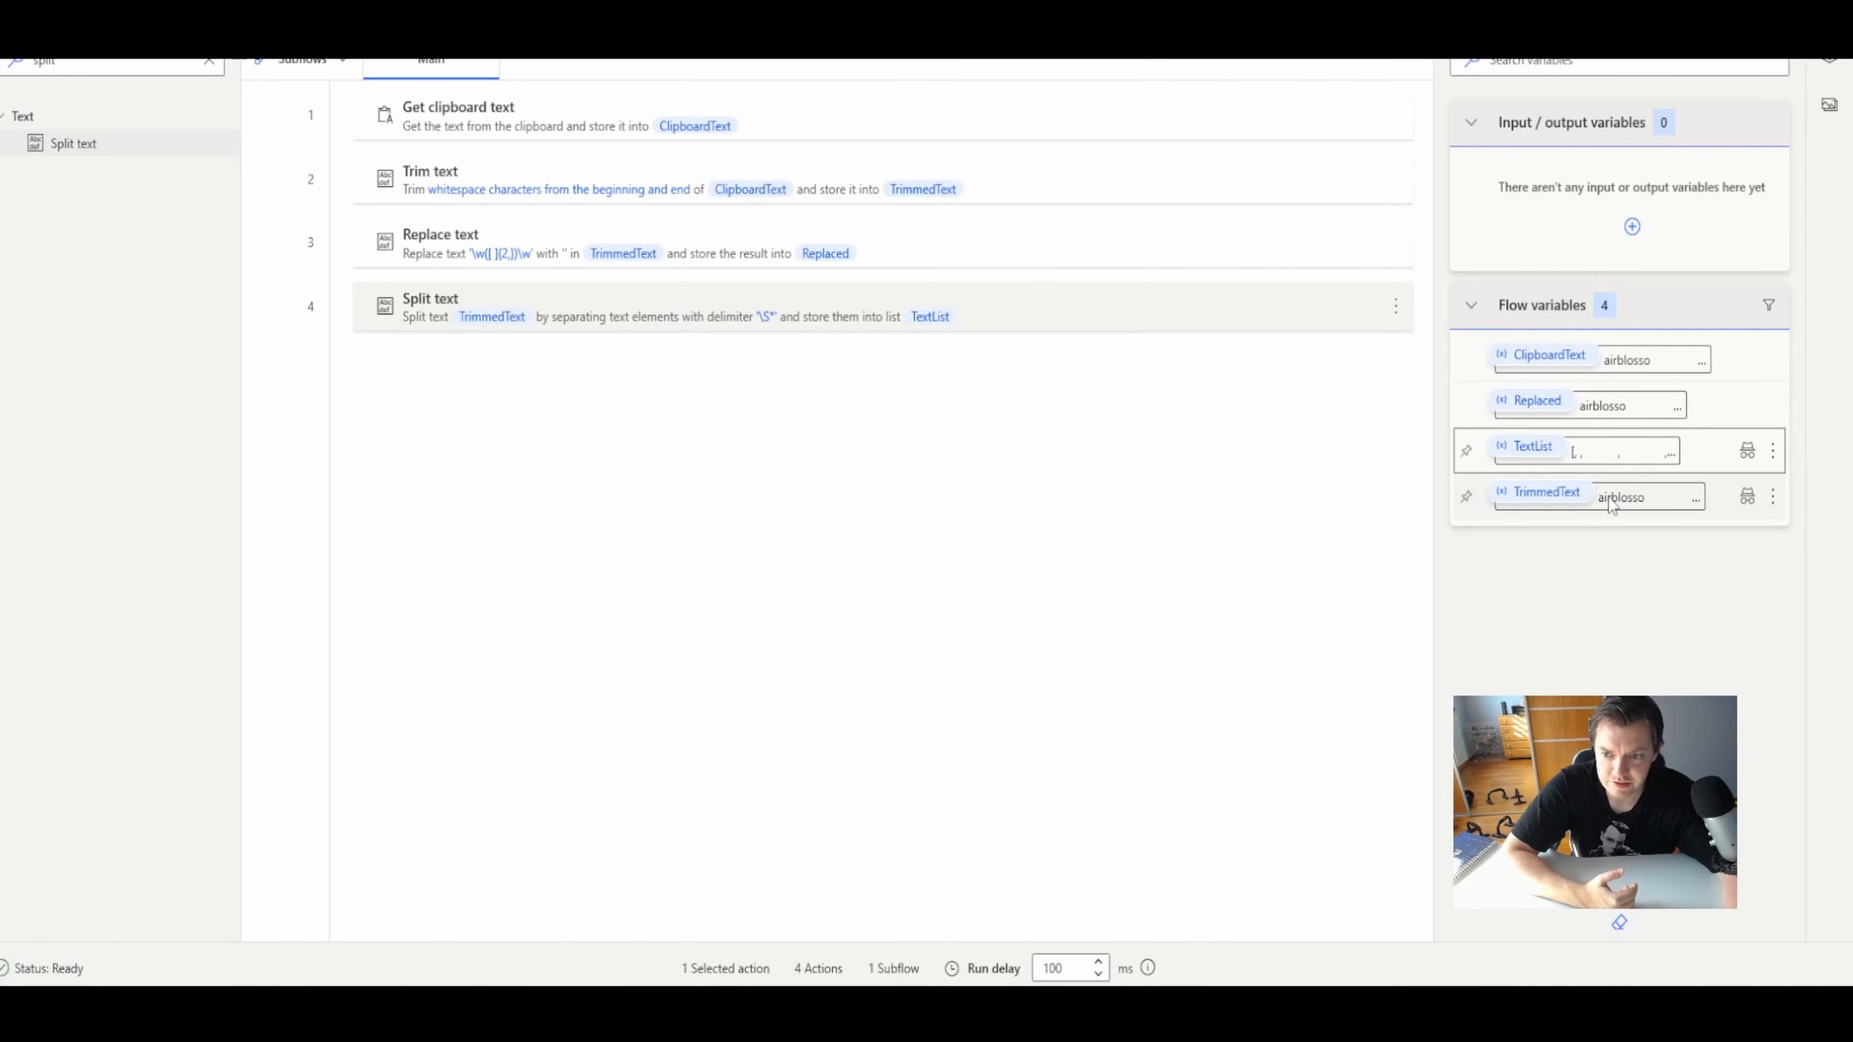
{"action": "left_click", "coordinate": [1620, 496]}
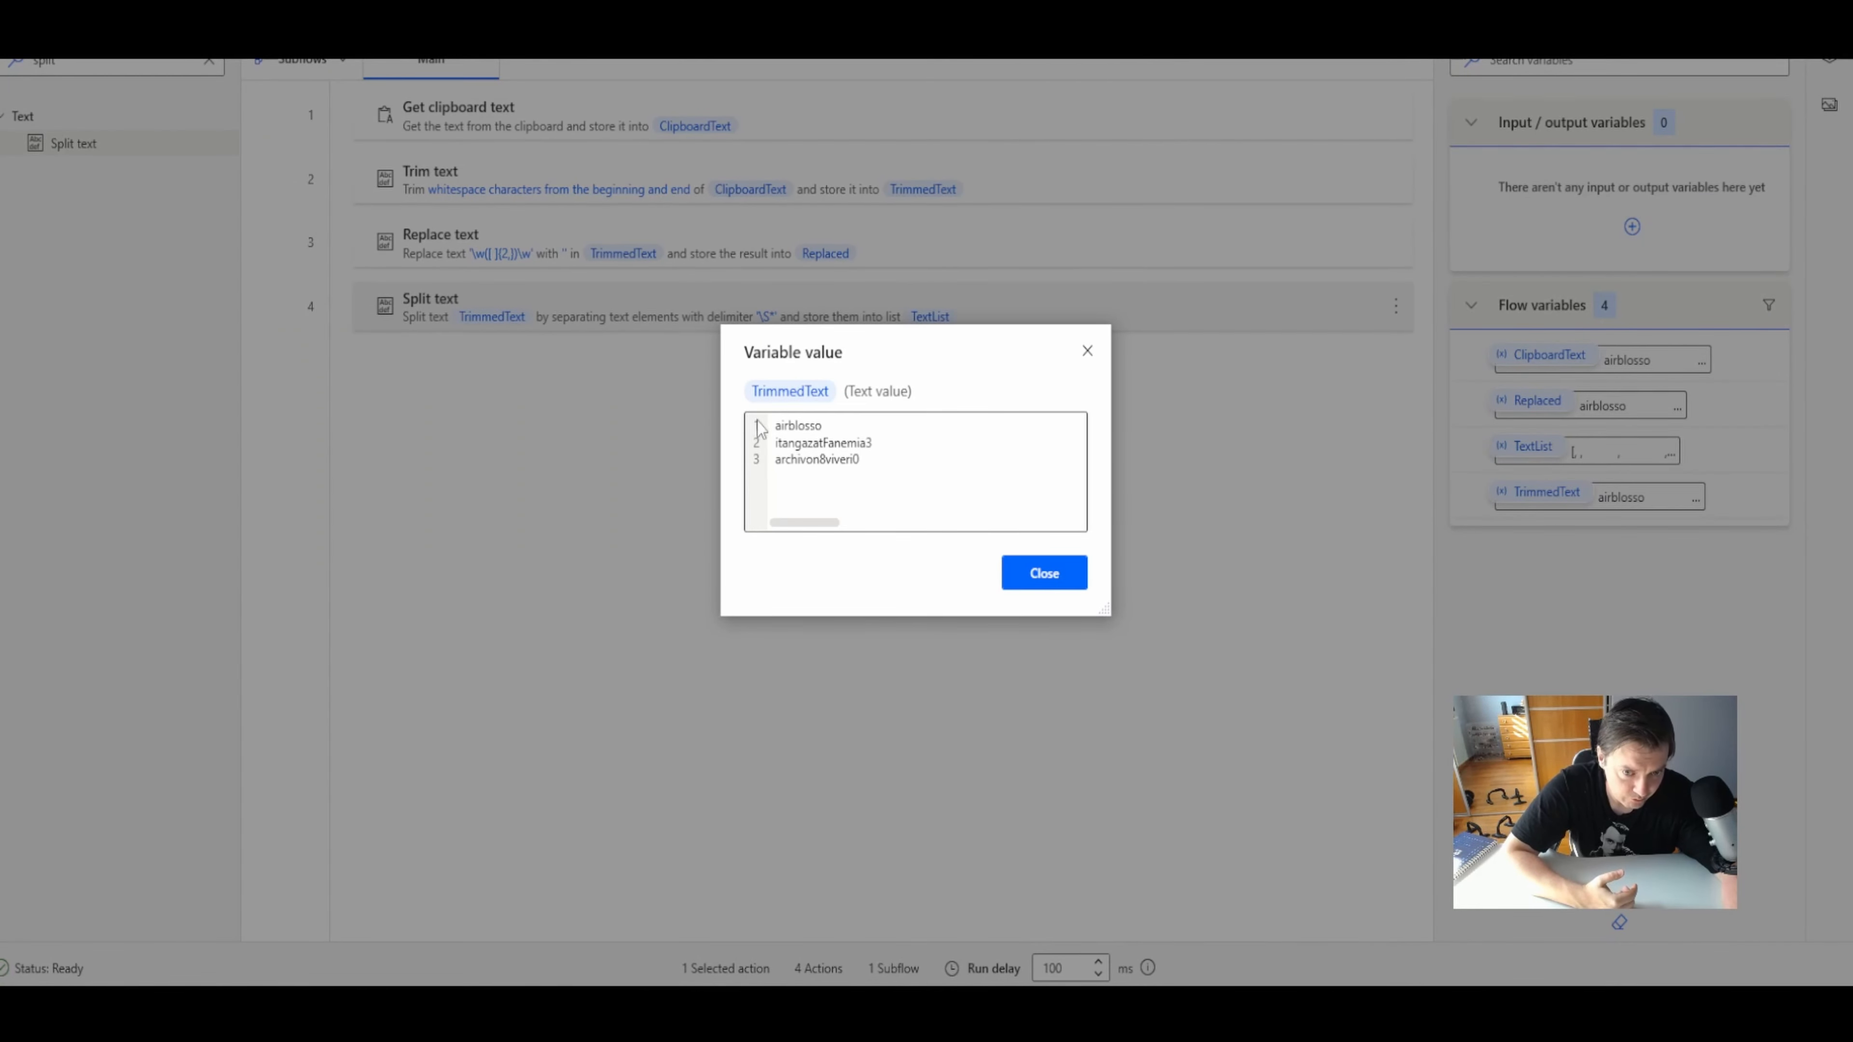